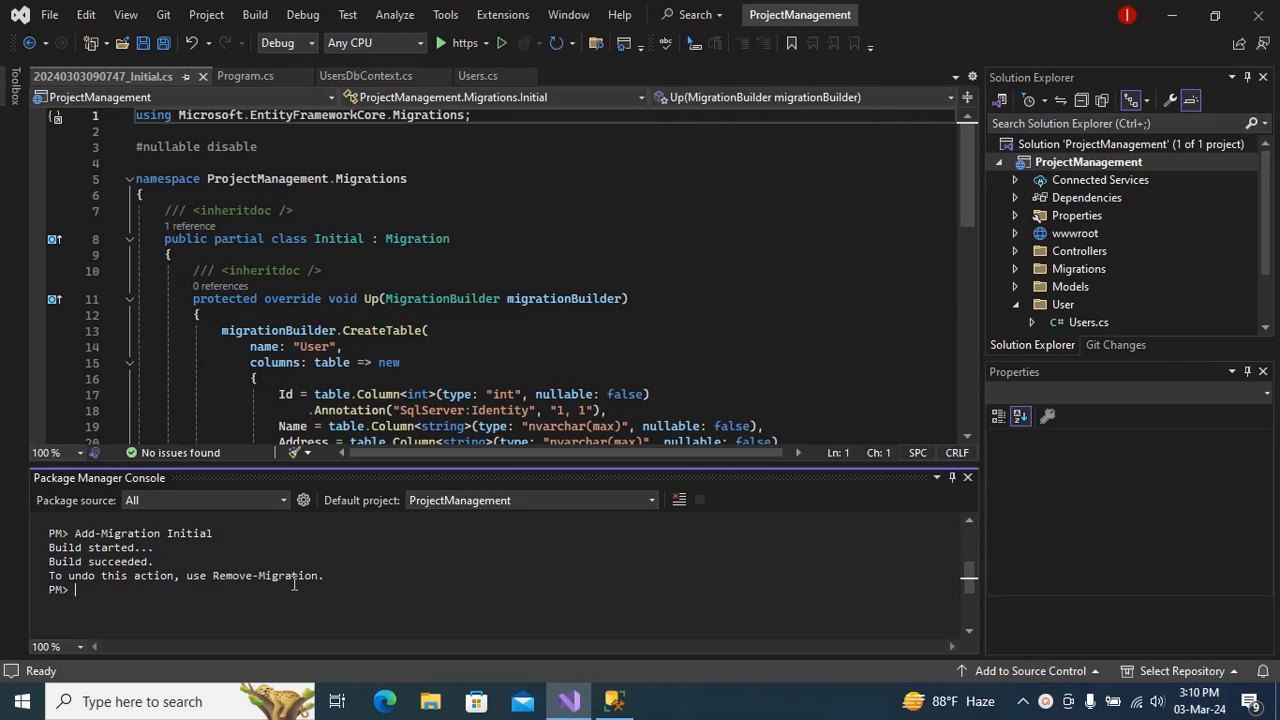
# Run Update-Database in the Package Manager Console; it fails with ConnectionString not initialized
pyautogui.write('Update-')
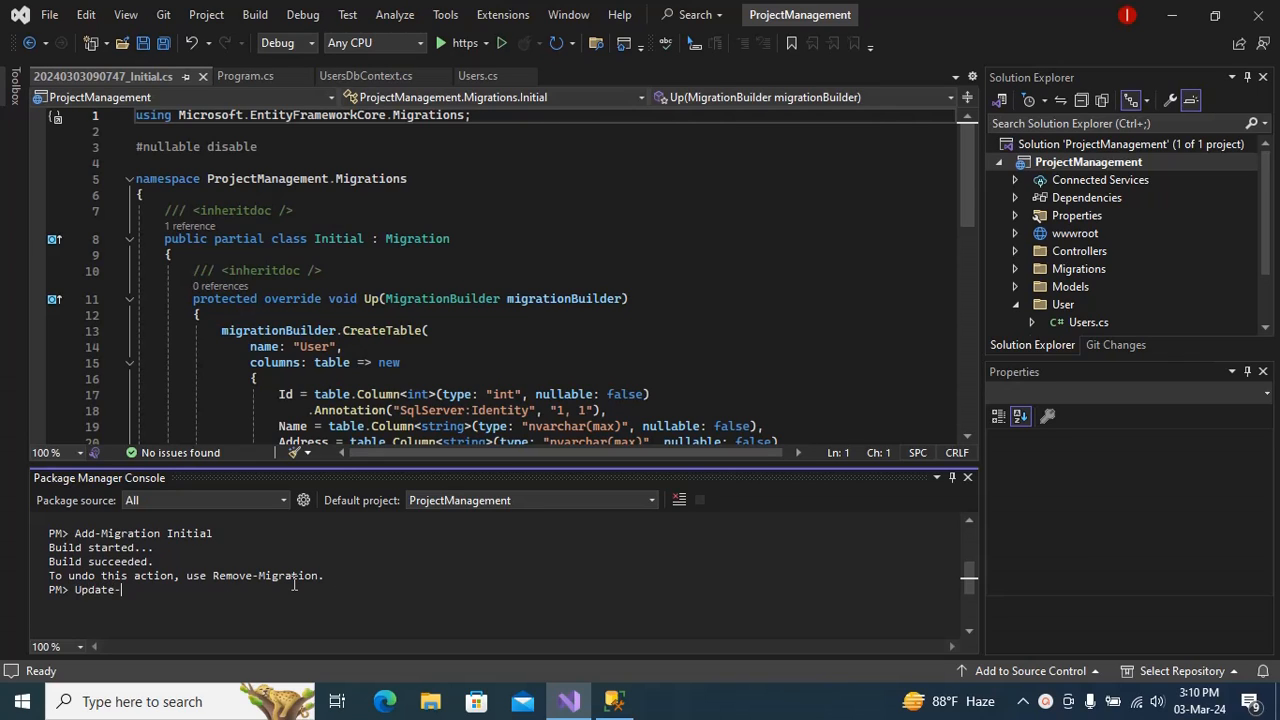
pyautogui.write('Database')
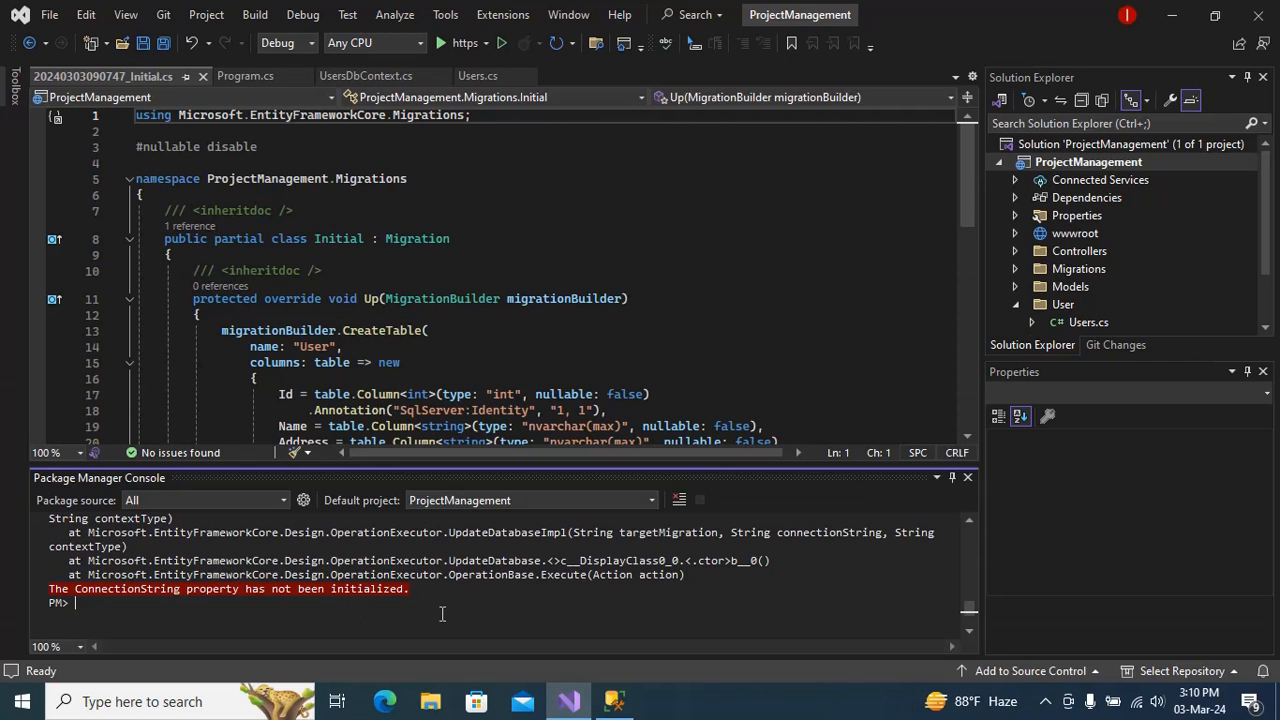
pyautogui.moveTo(237, 611)
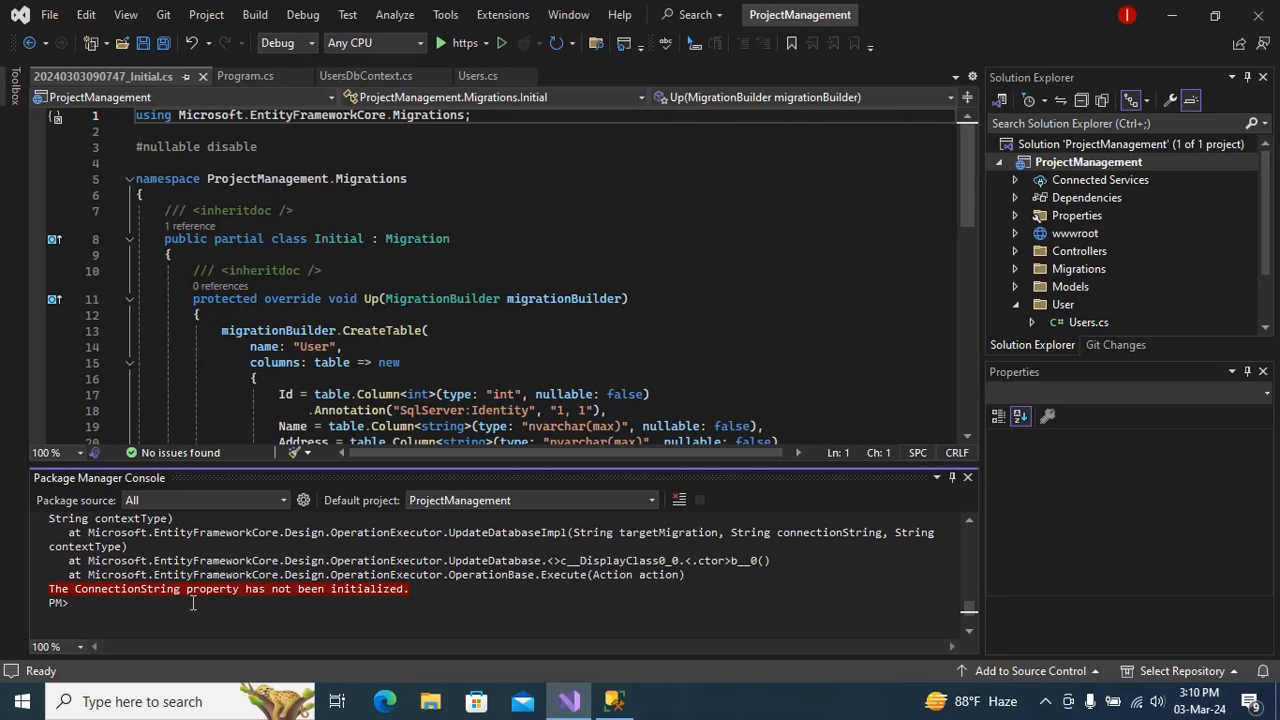
pyautogui.moveTo(385, 607)
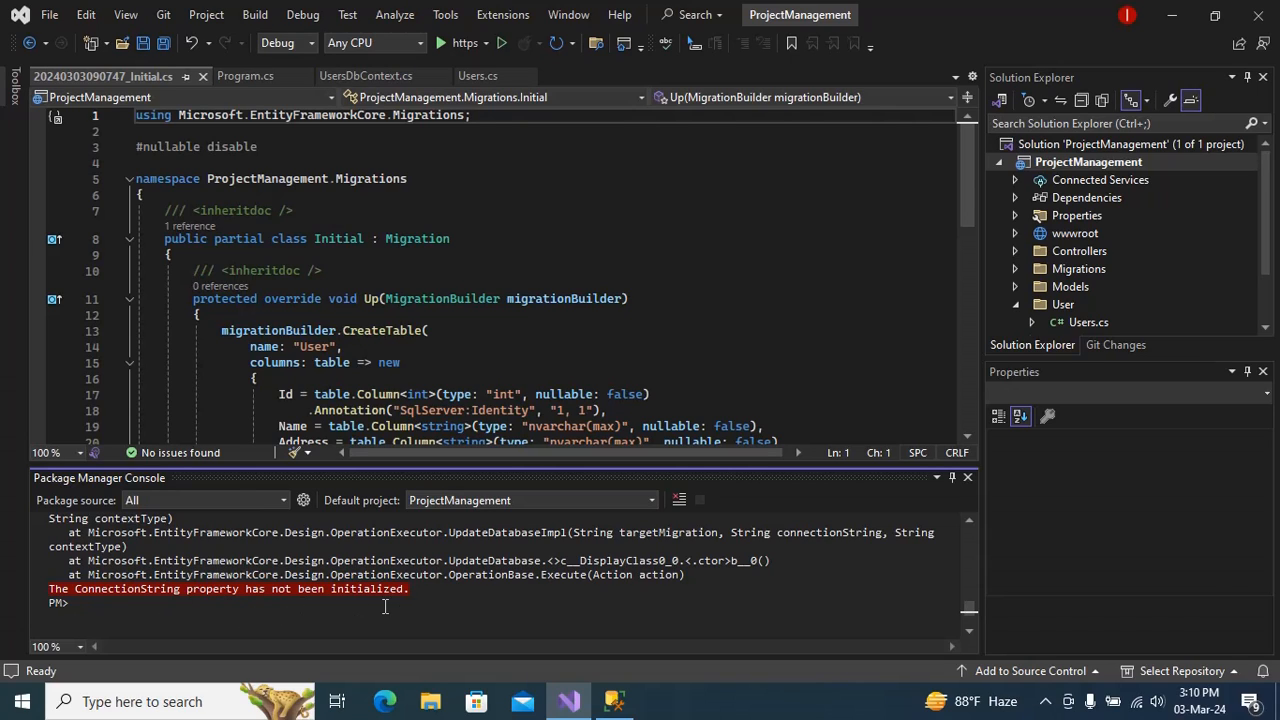
pyautogui.moveTo(500, 606)
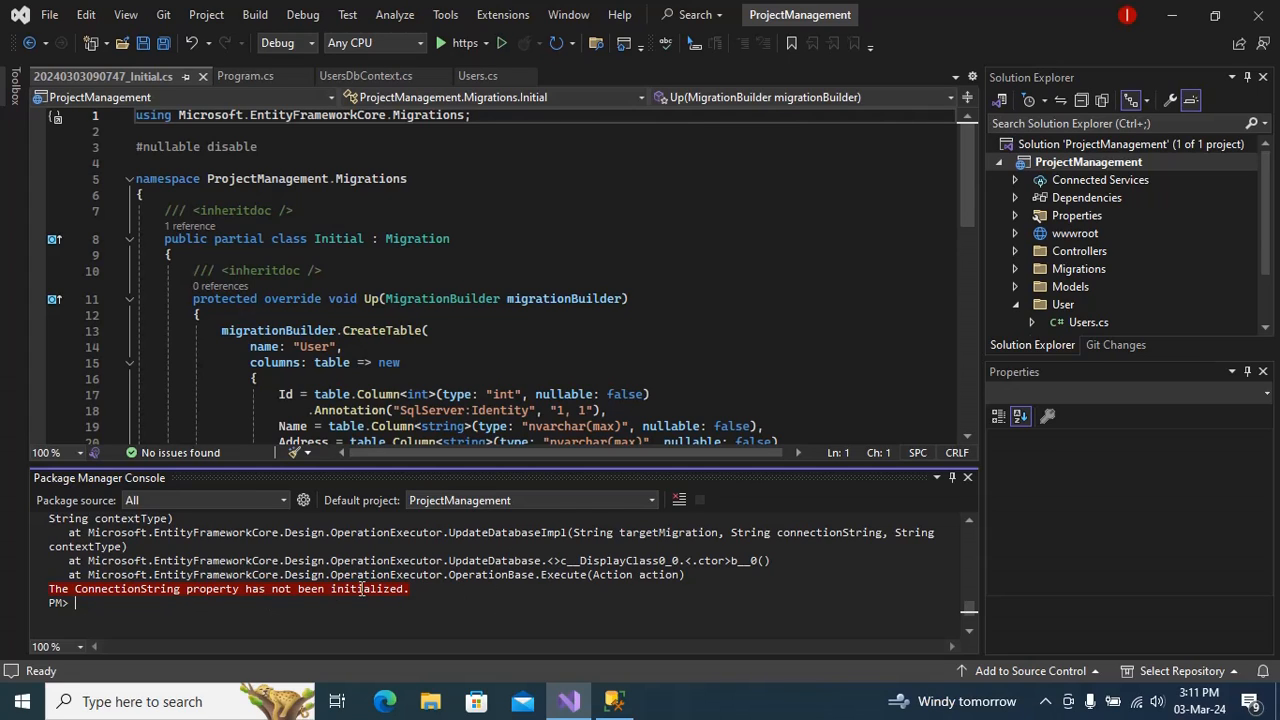
pyautogui.moveTo(302, 590)
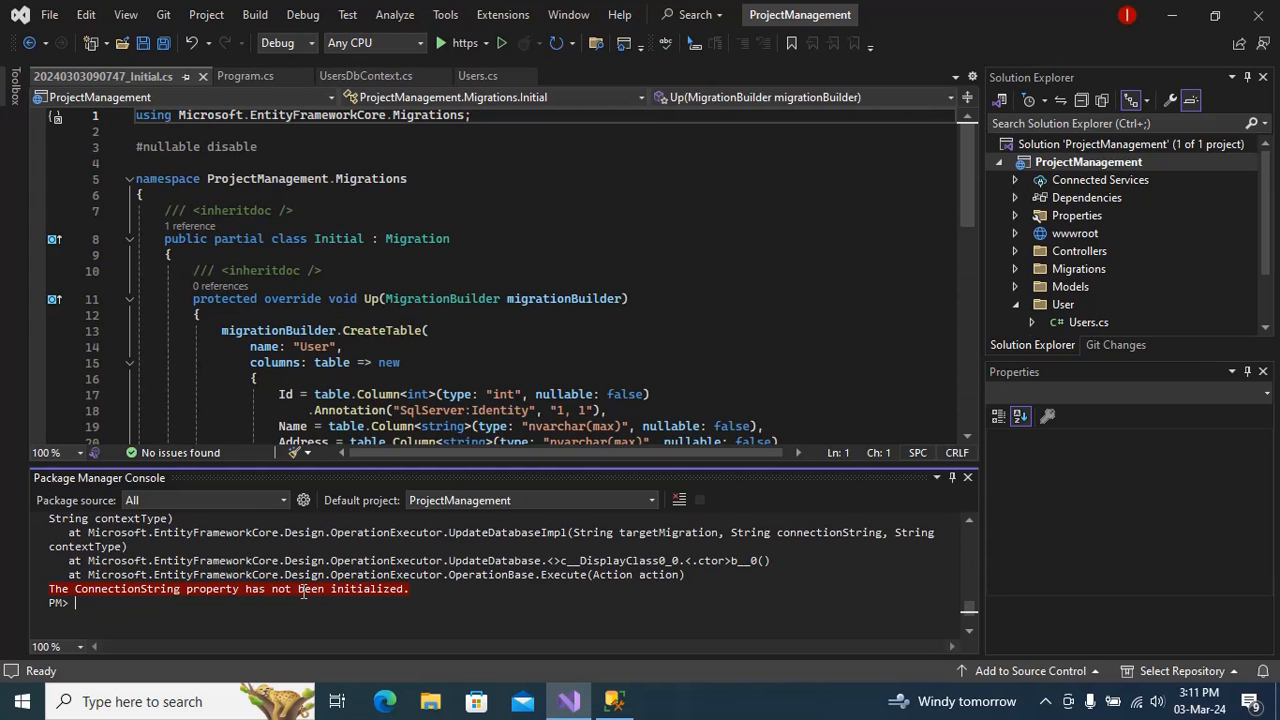
pyautogui.moveTo(270, 604)
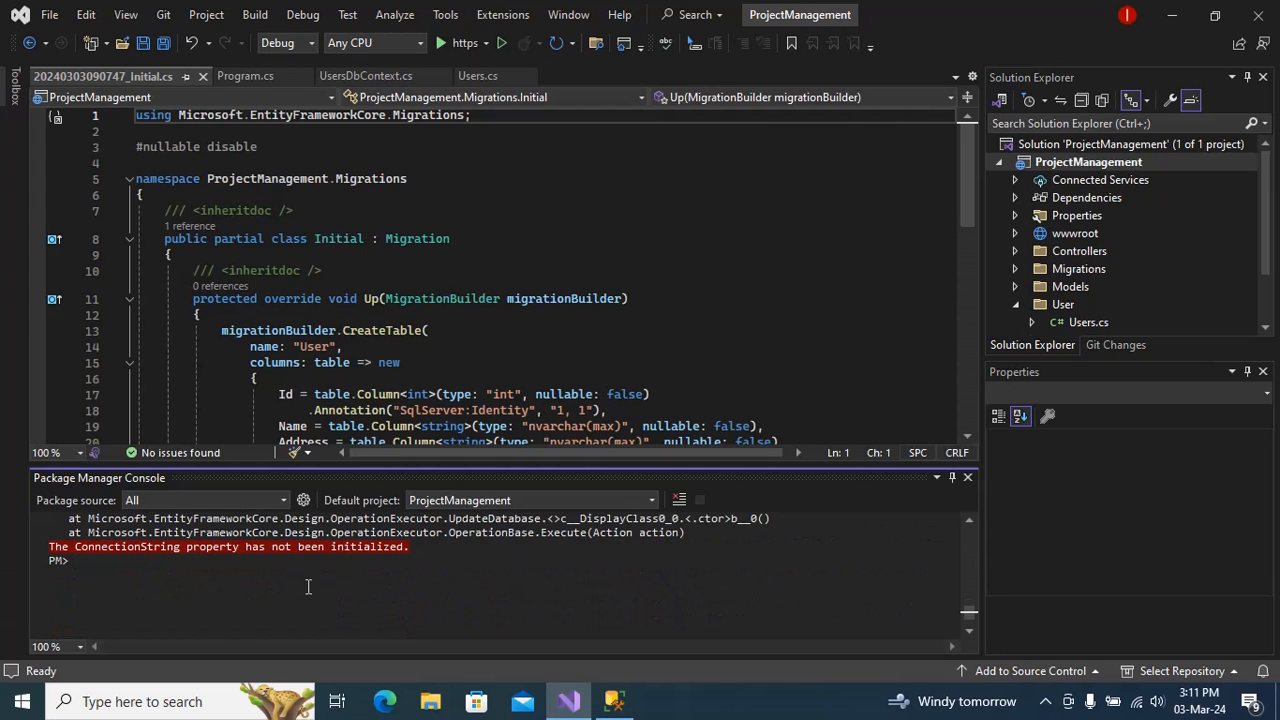
pyautogui.moveTo(338, 588)
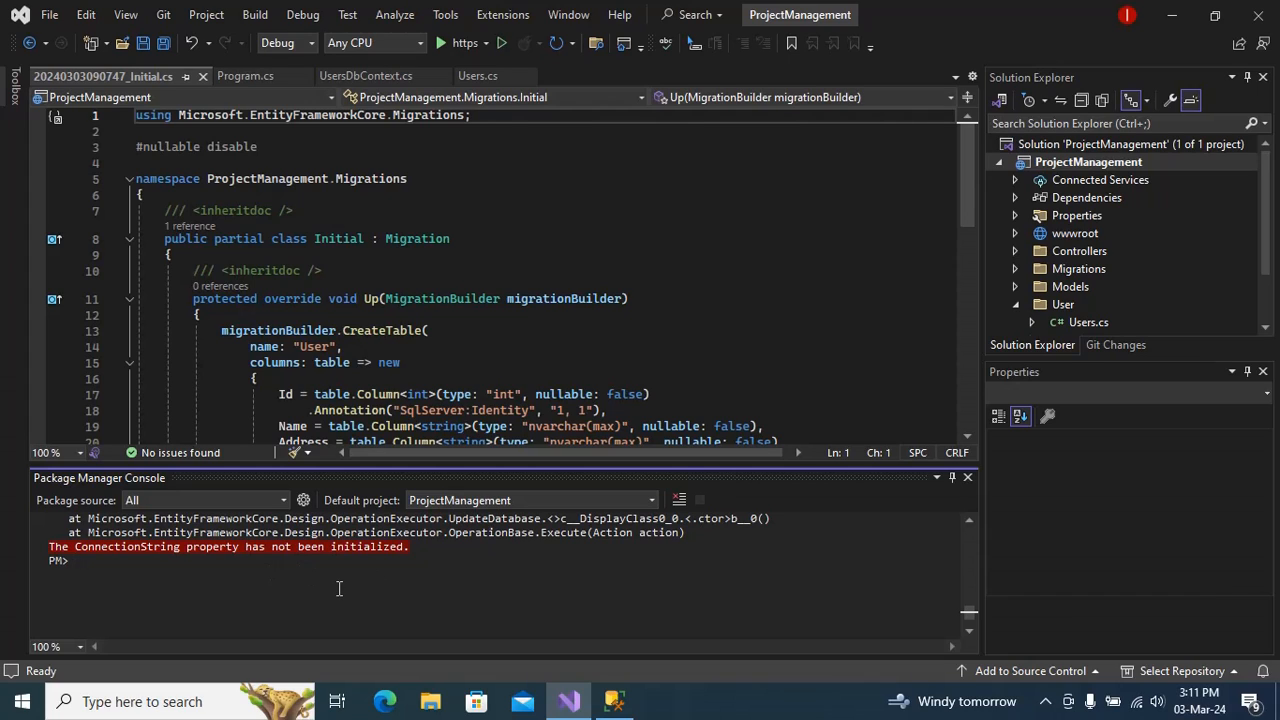
pyautogui.moveTo(407, 594)
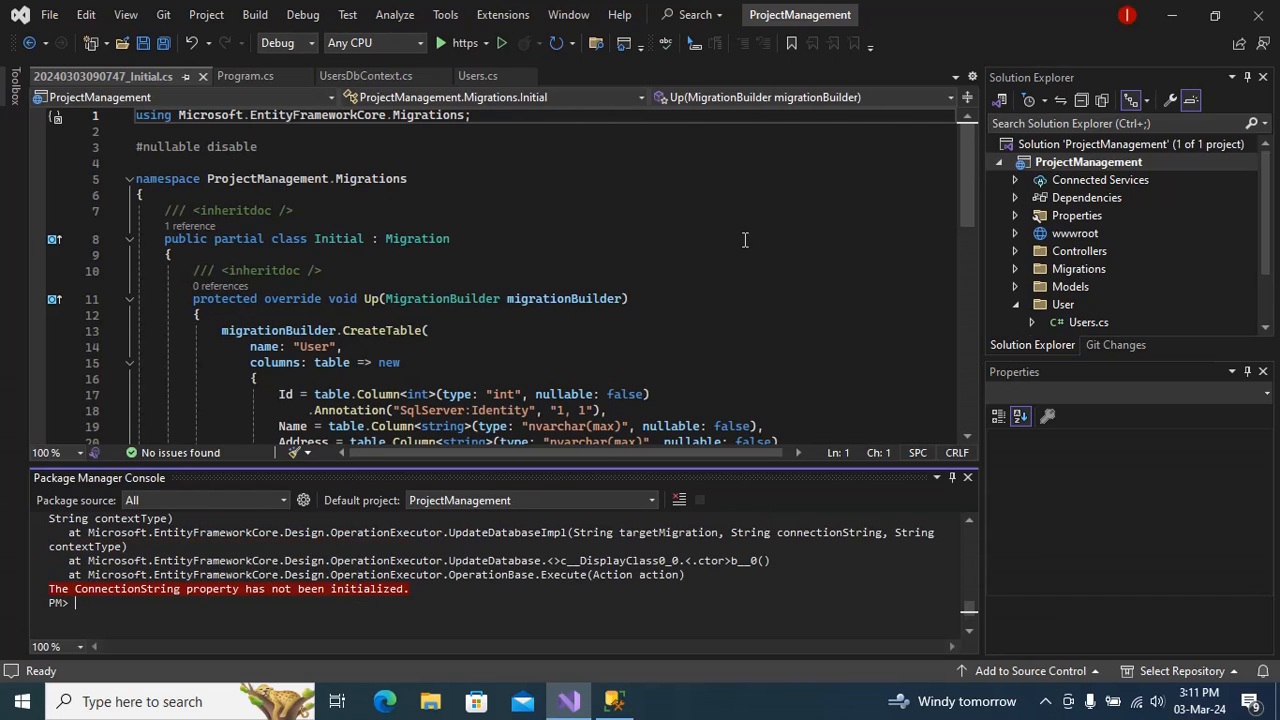
# Add an empty "ConnectionStrings" section at the top of appsettings.json
pyautogui.scroll(-3)
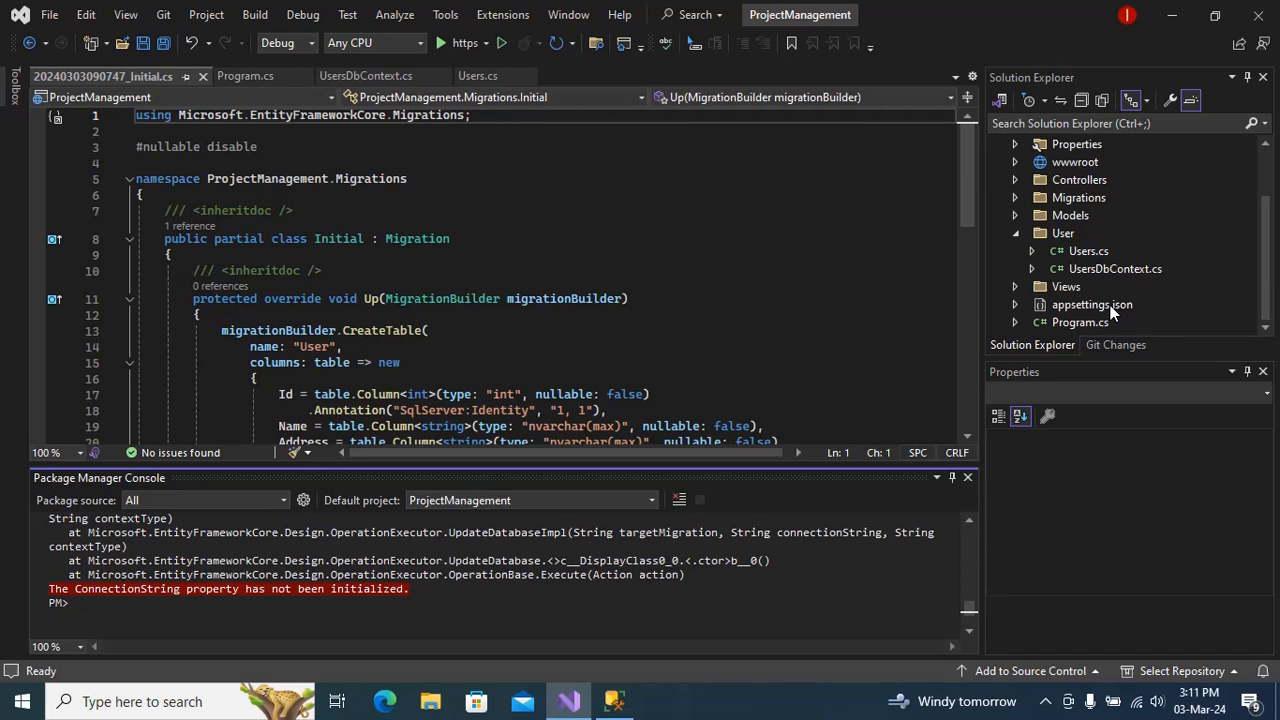
pyautogui.doubleClick(1091, 304)
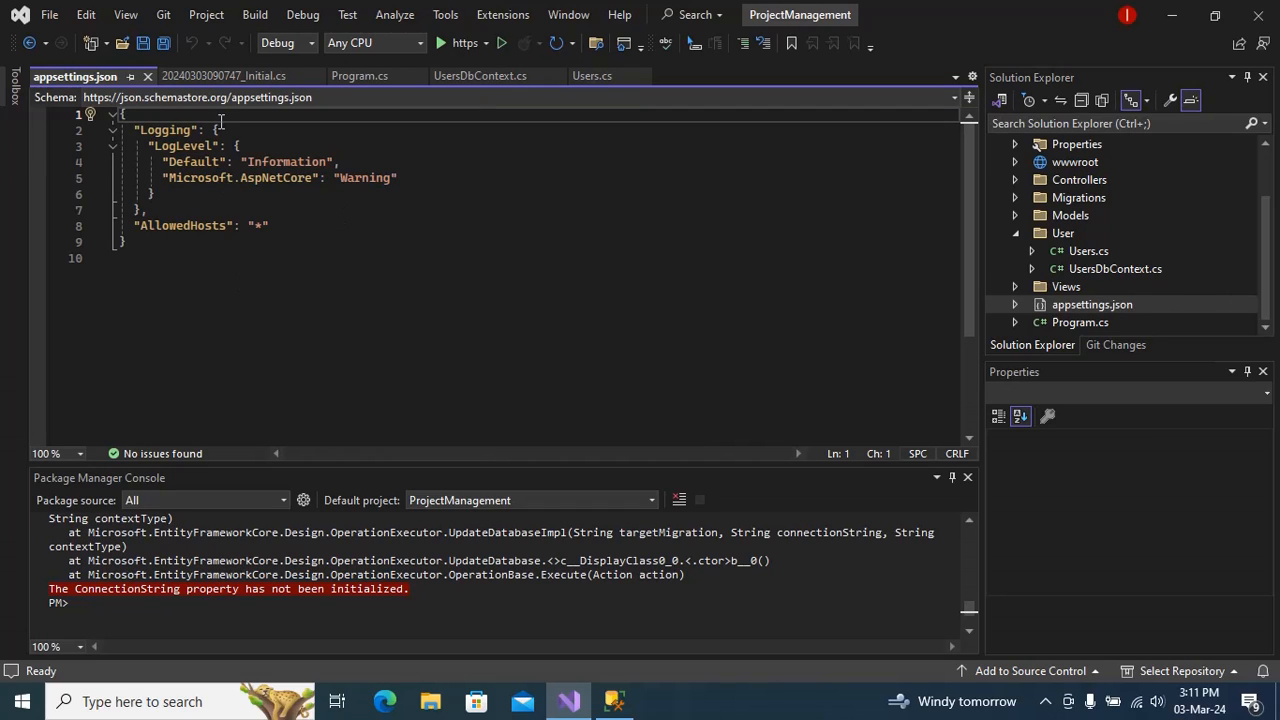
pyautogui.press('Enter')
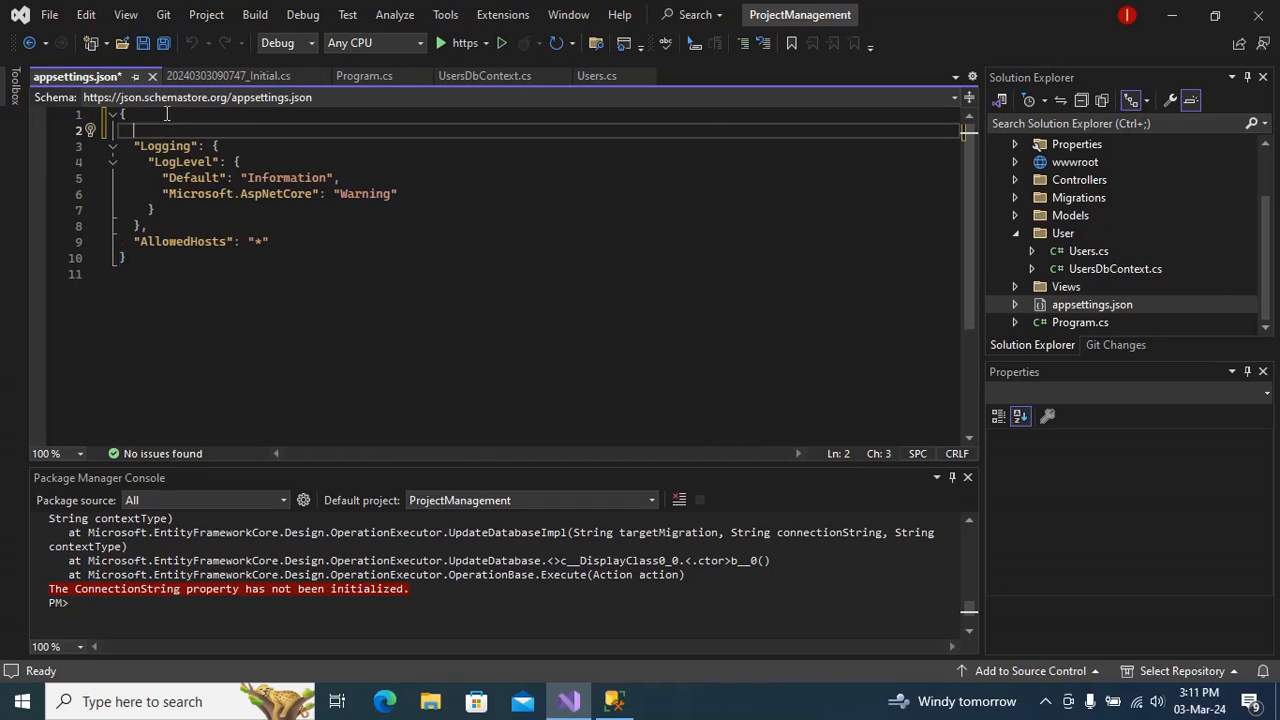
pyautogui.write('"ConnectionStrings": {}')
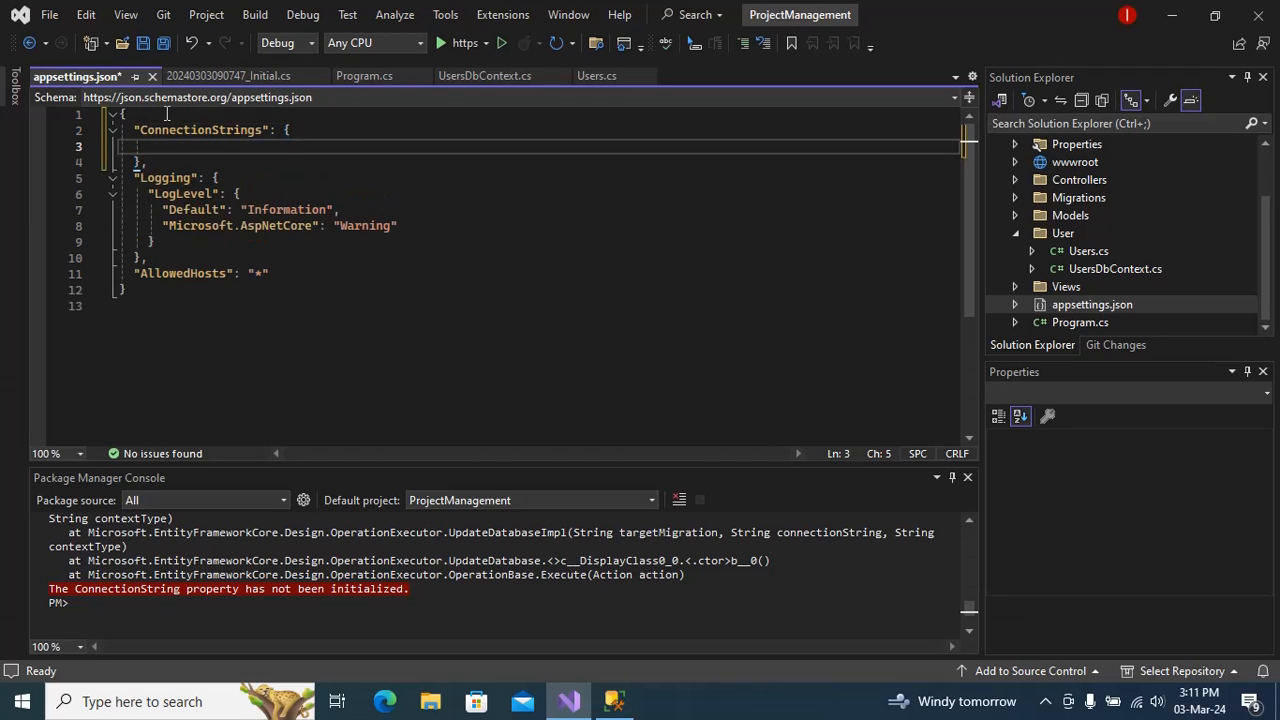
# Add a DefaultConnection entry whose value begins Server=
pyautogui.write('""')
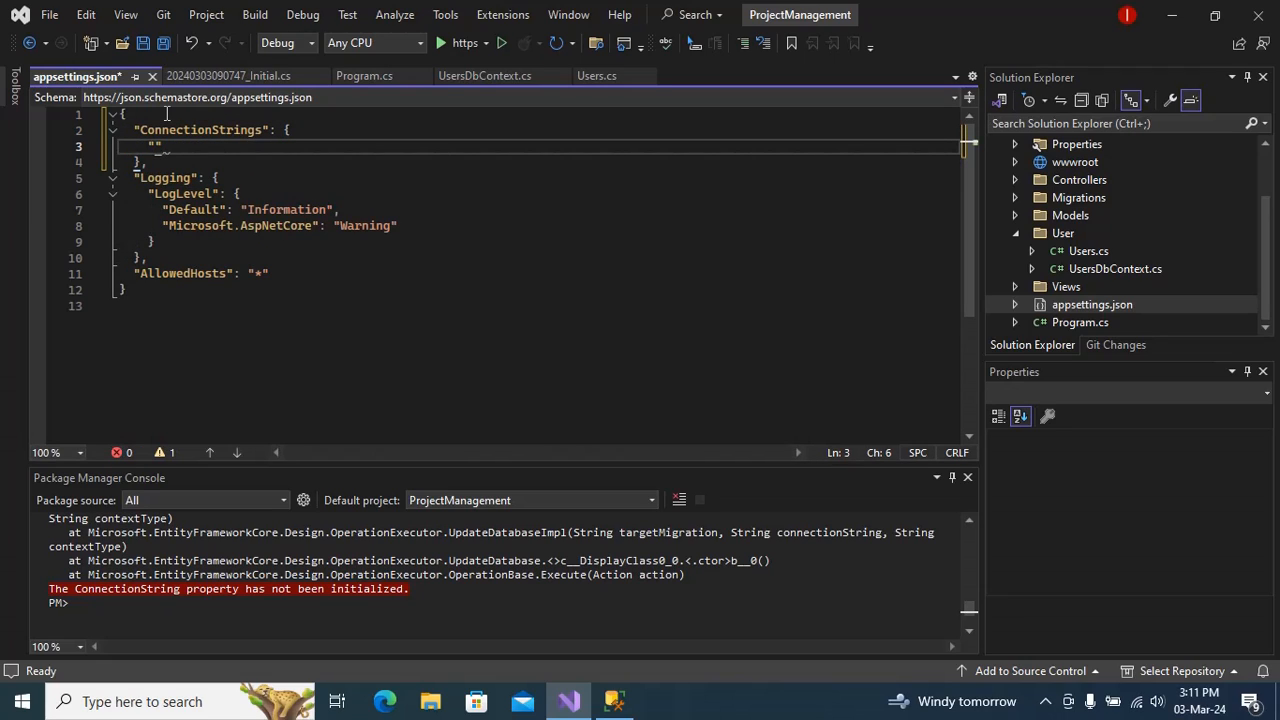
pyautogui.write('Deaf')
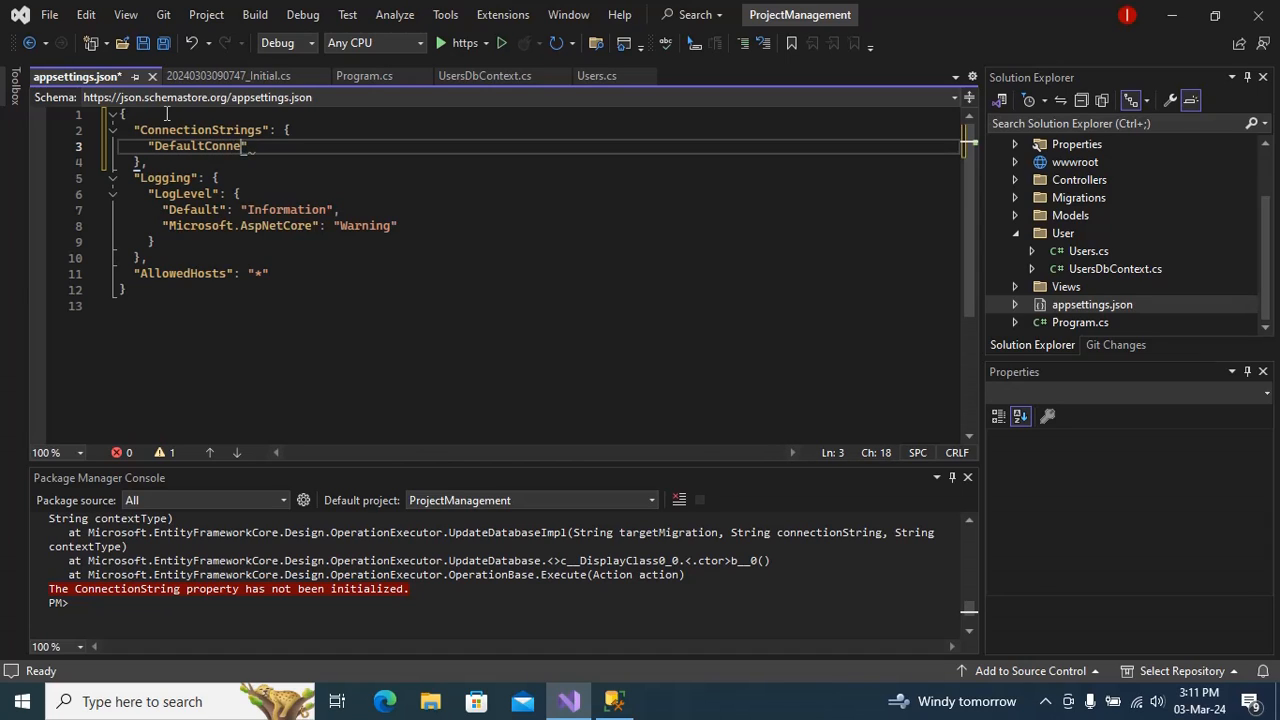
pyautogui.write('ction')
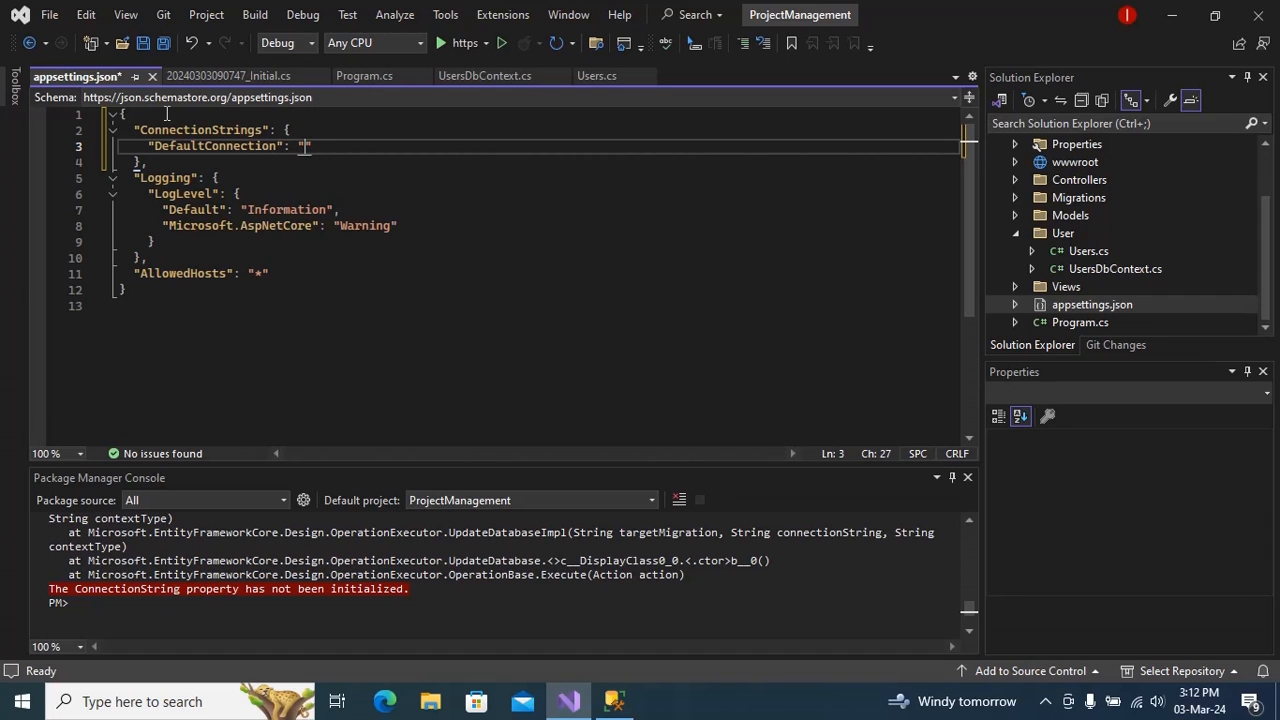
pyautogui.write('Server')
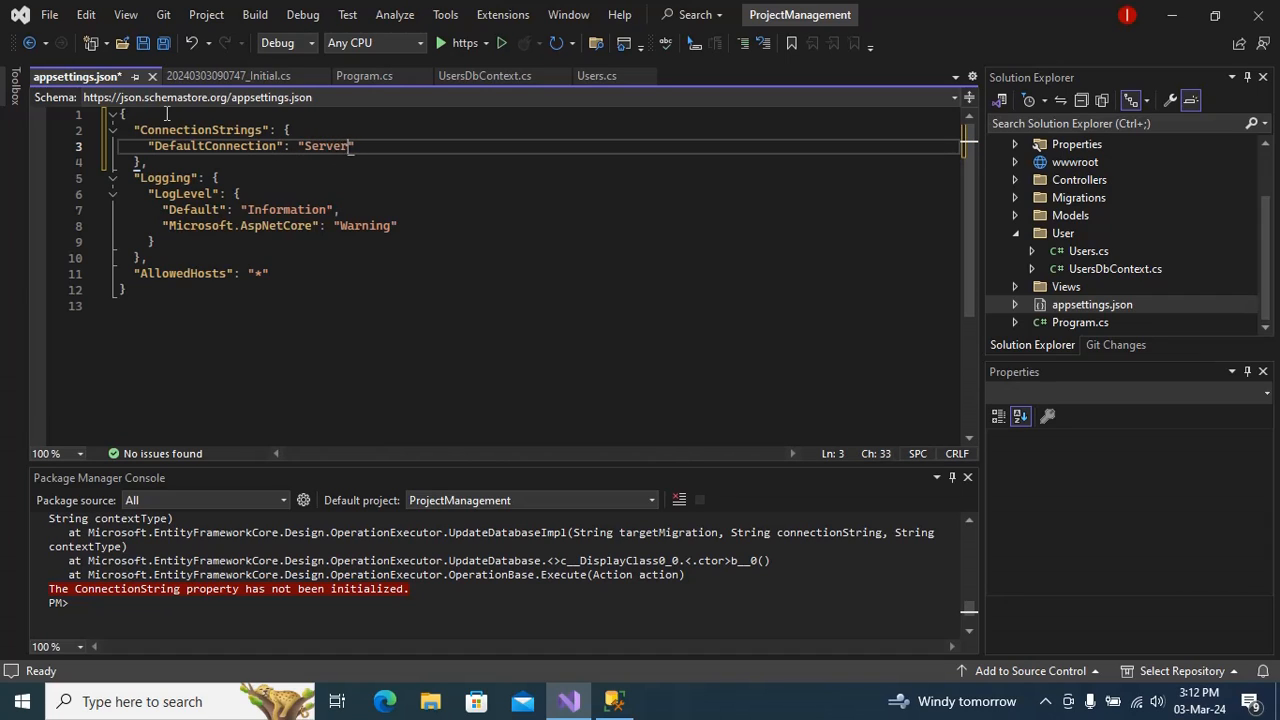
pyautogui.write('=')
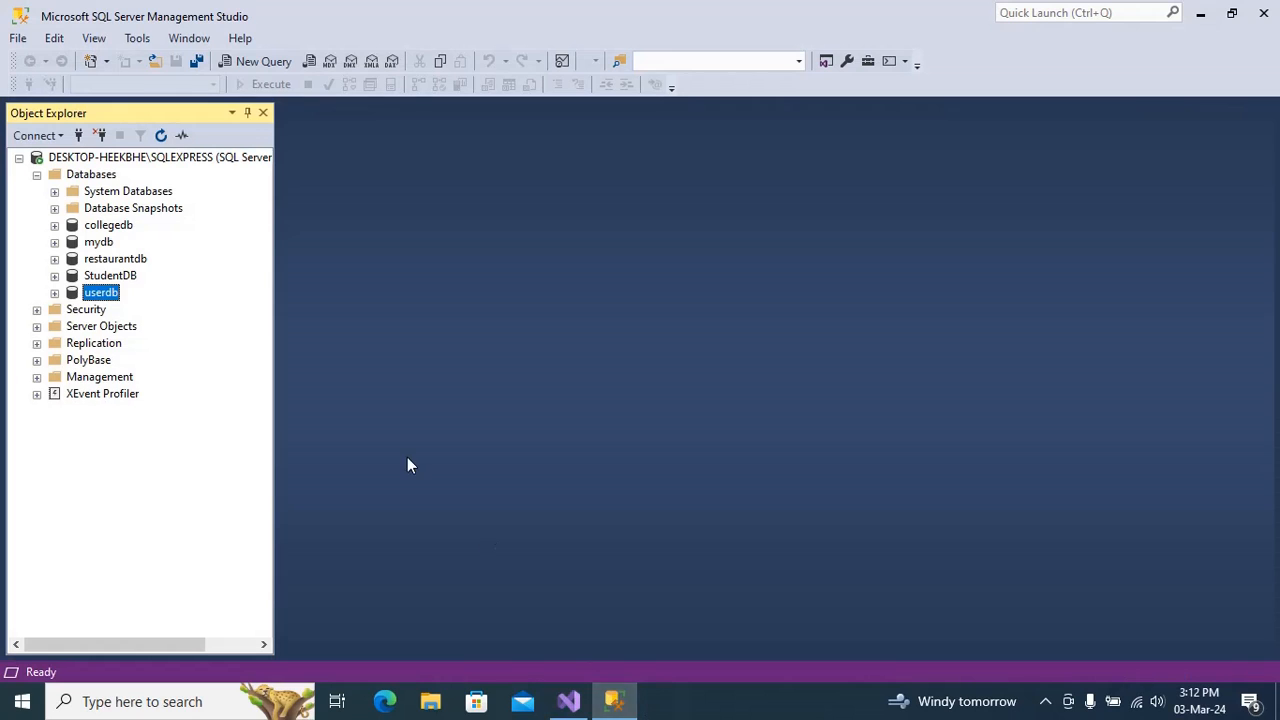
# Bring up SSMS's Connect to Server dialog to read the server name
pyautogui.click(19, 38)
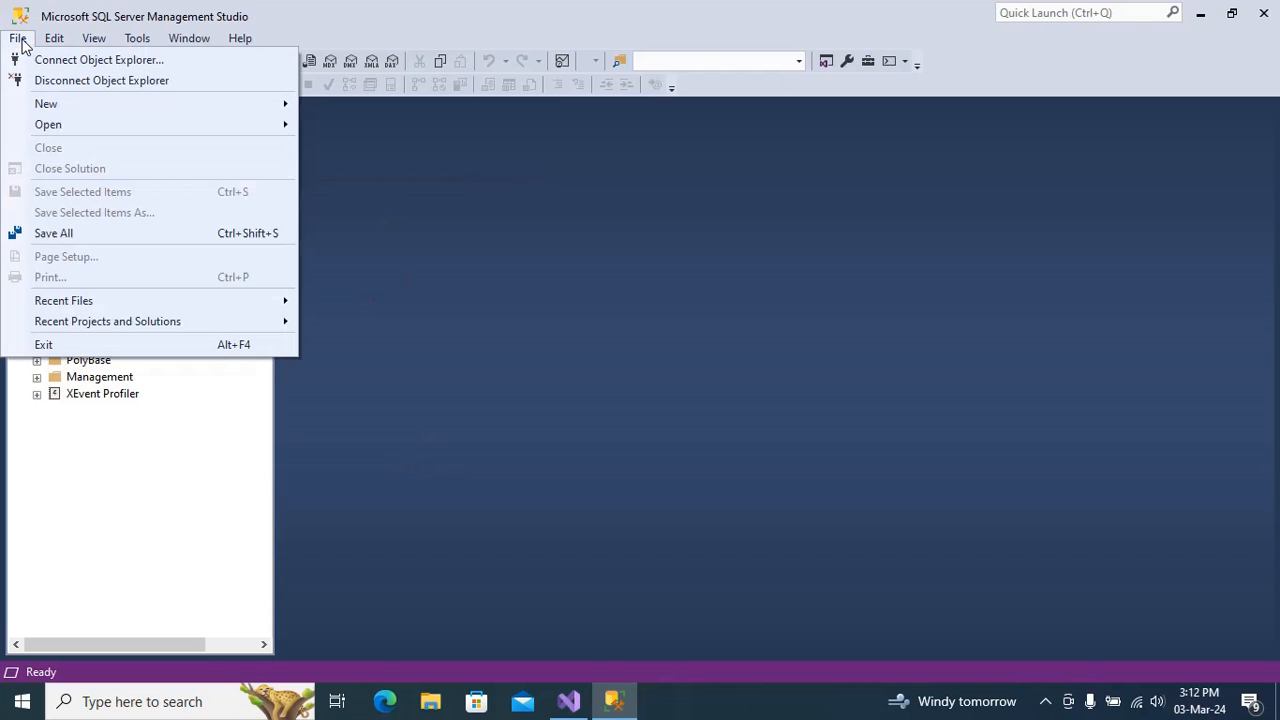
pyautogui.click(116, 60)
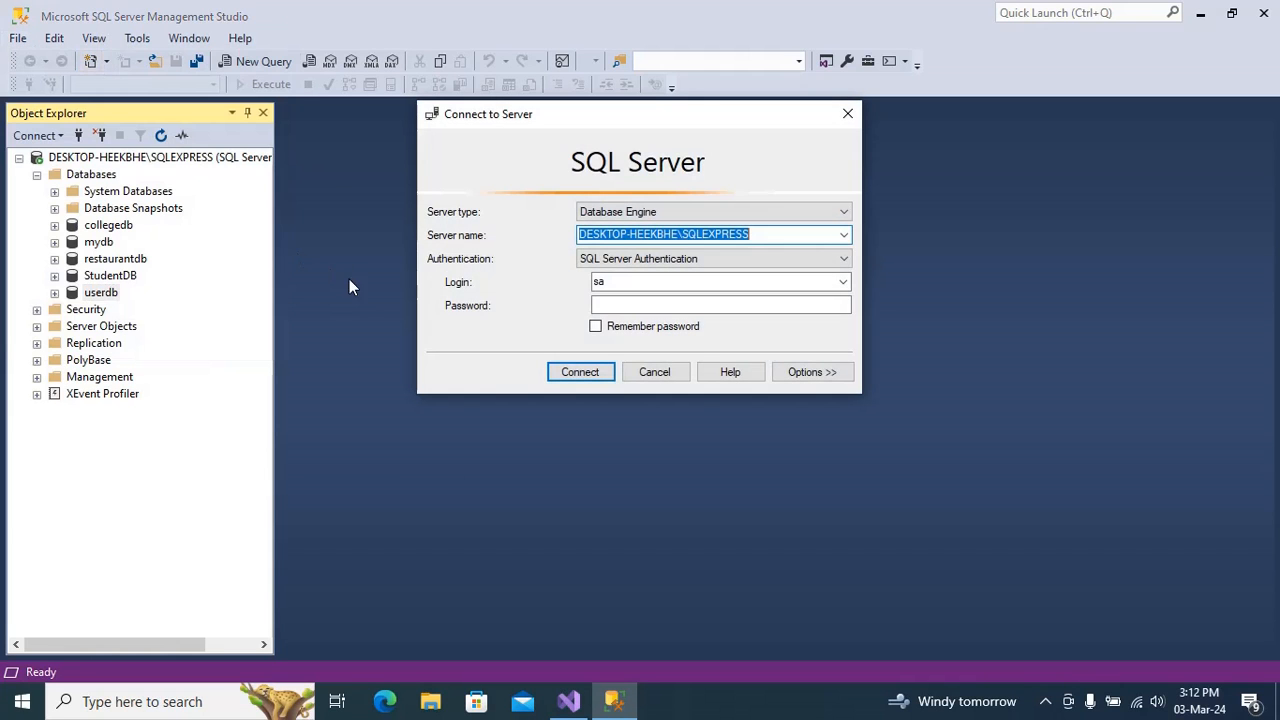
pyautogui.moveTo(395, 377)
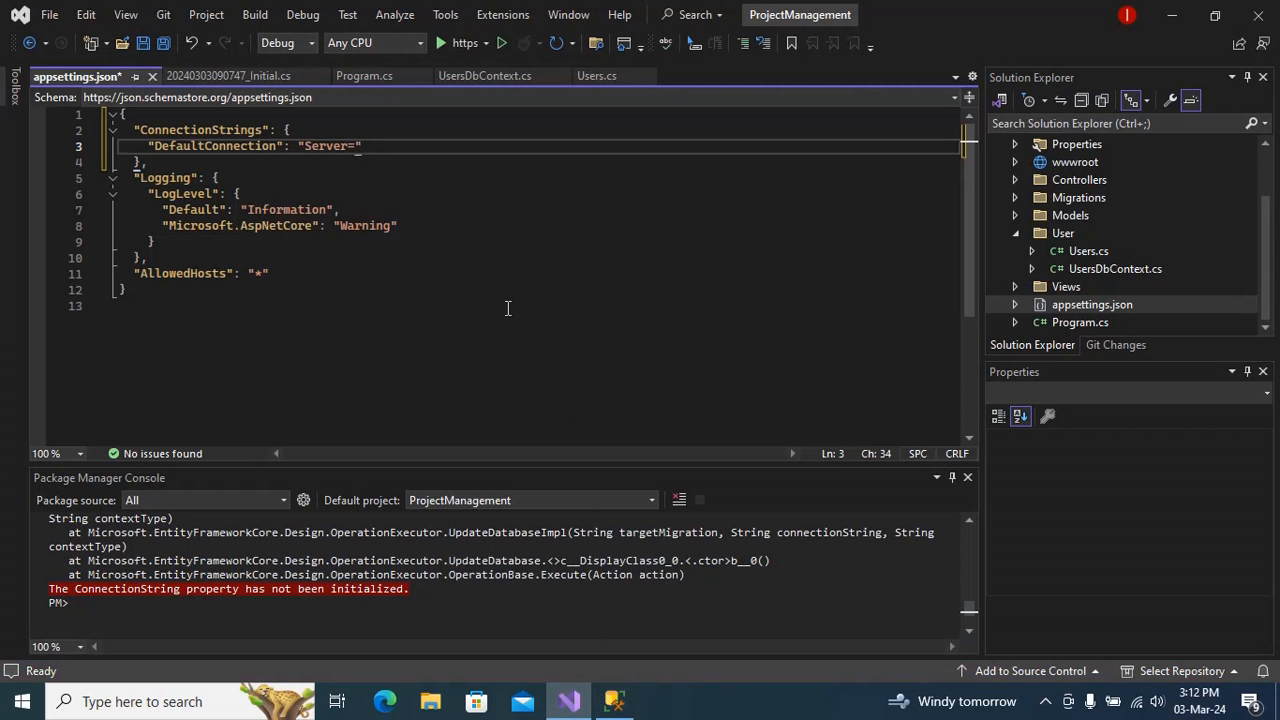
# Set Server=DESKTOP-HEEKBHE\SQLEXPRESS and confirm the database name userdb in SSMS
pyautogui.write('DESKTOP-HEEKBHE\\SQLEXPRESS;Database=')
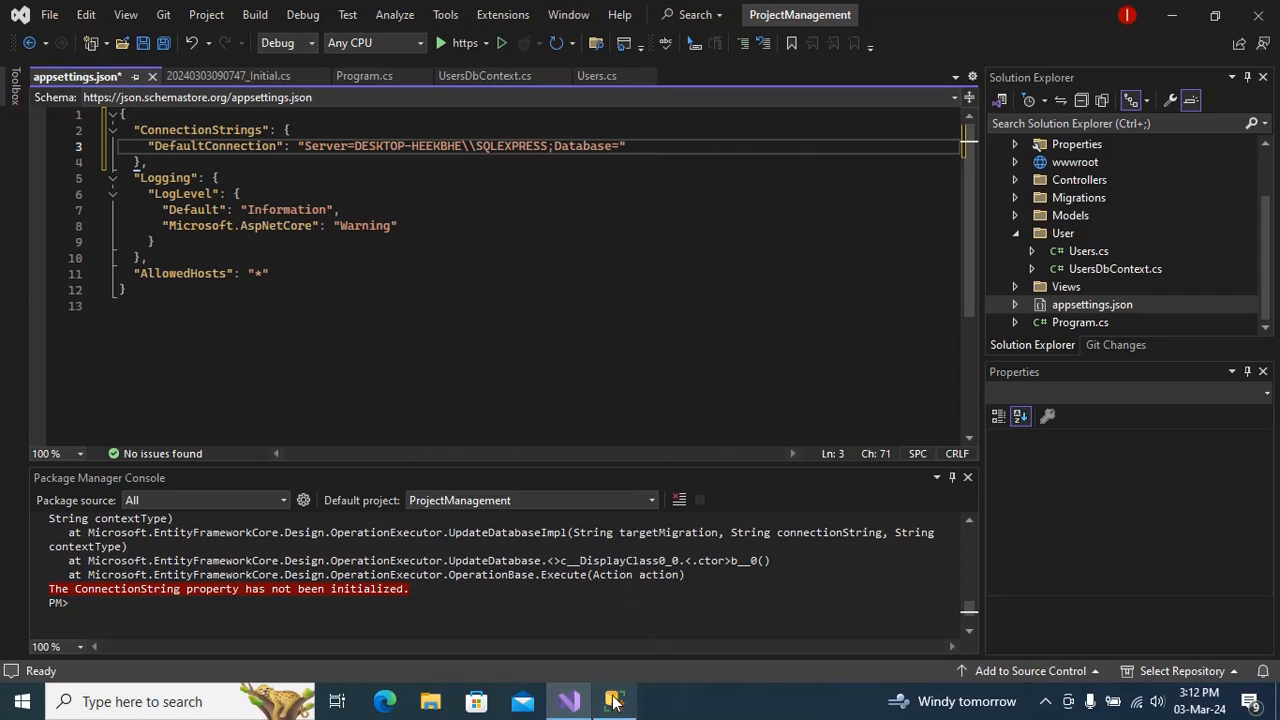
pyautogui.click(614, 700)
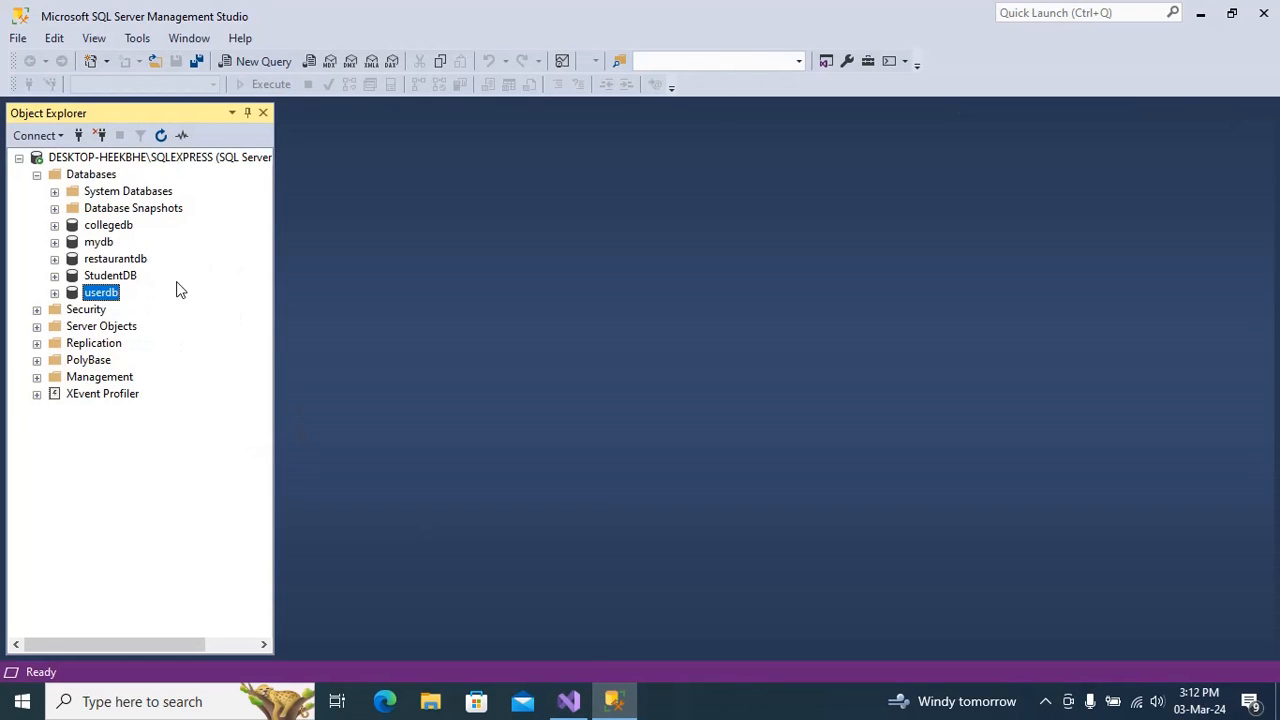
pyautogui.moveTo(162, 331)
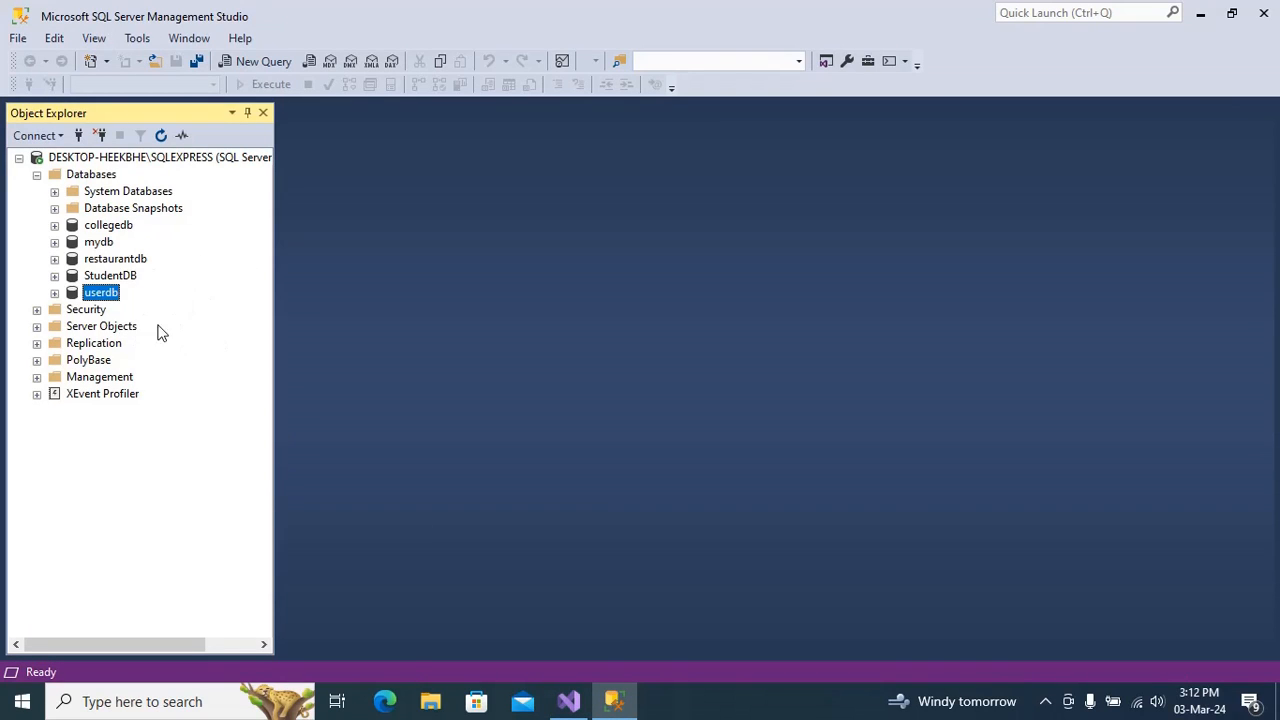
pyautogui.moveTo(108, 304)
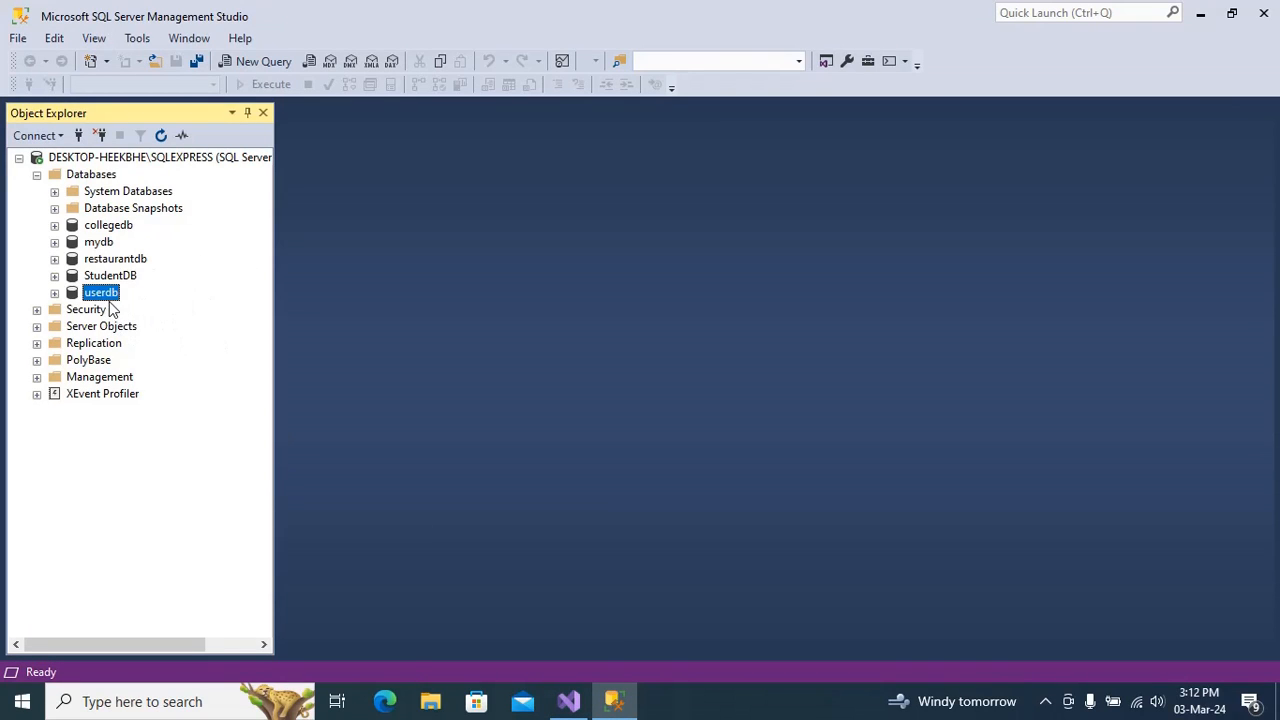
pyautogui.click(568, 701)
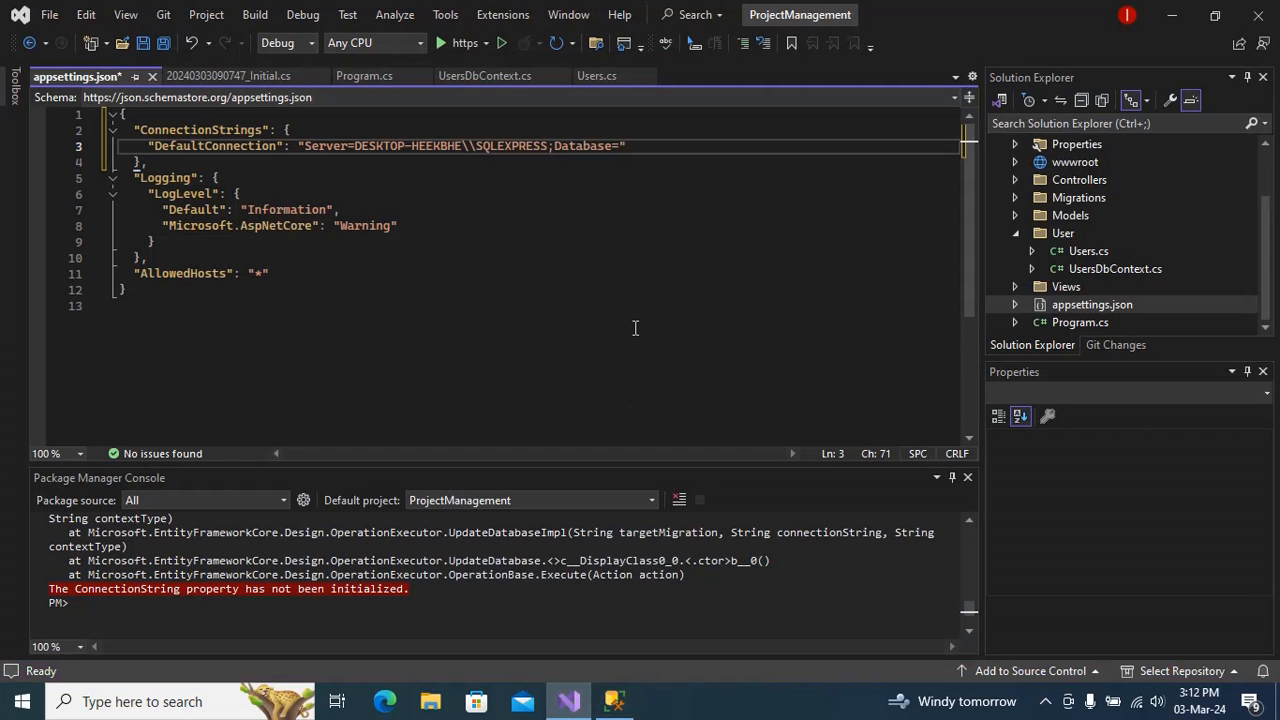
# Complete the string with Database=userdb;Trusted_Connection=True;
pyautogui.write('userdb')
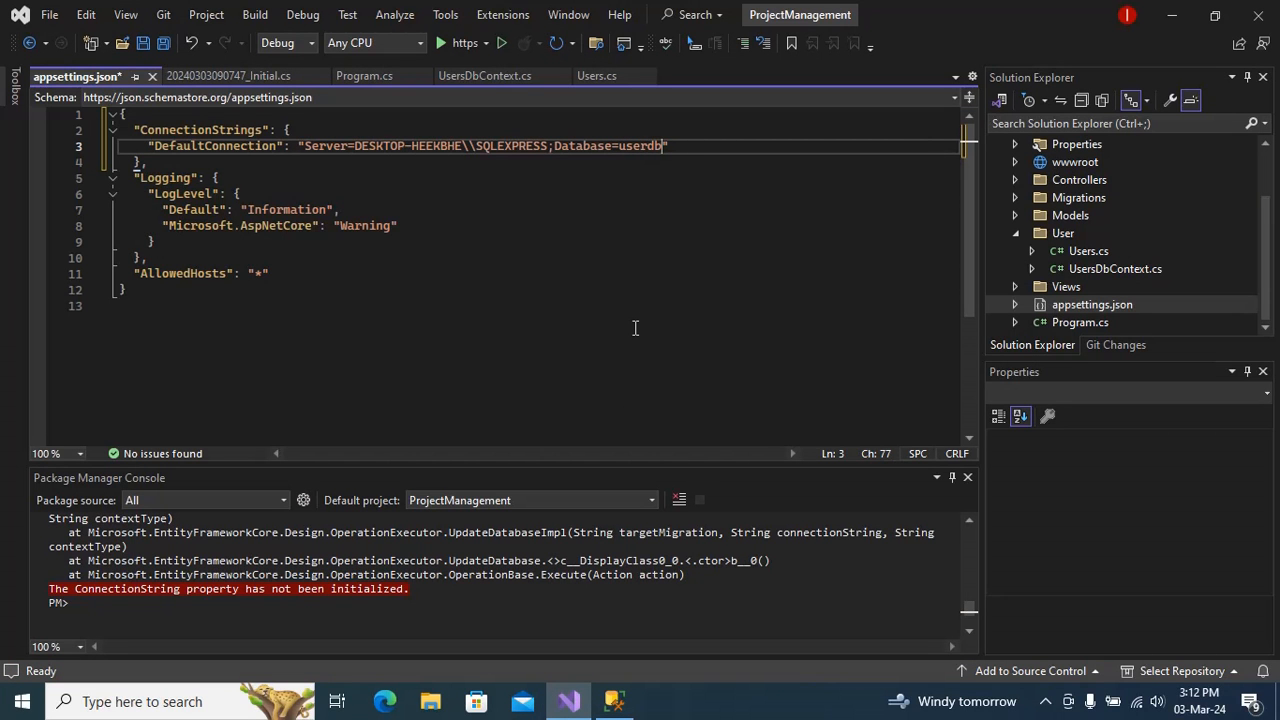
pyautogui.write(';')
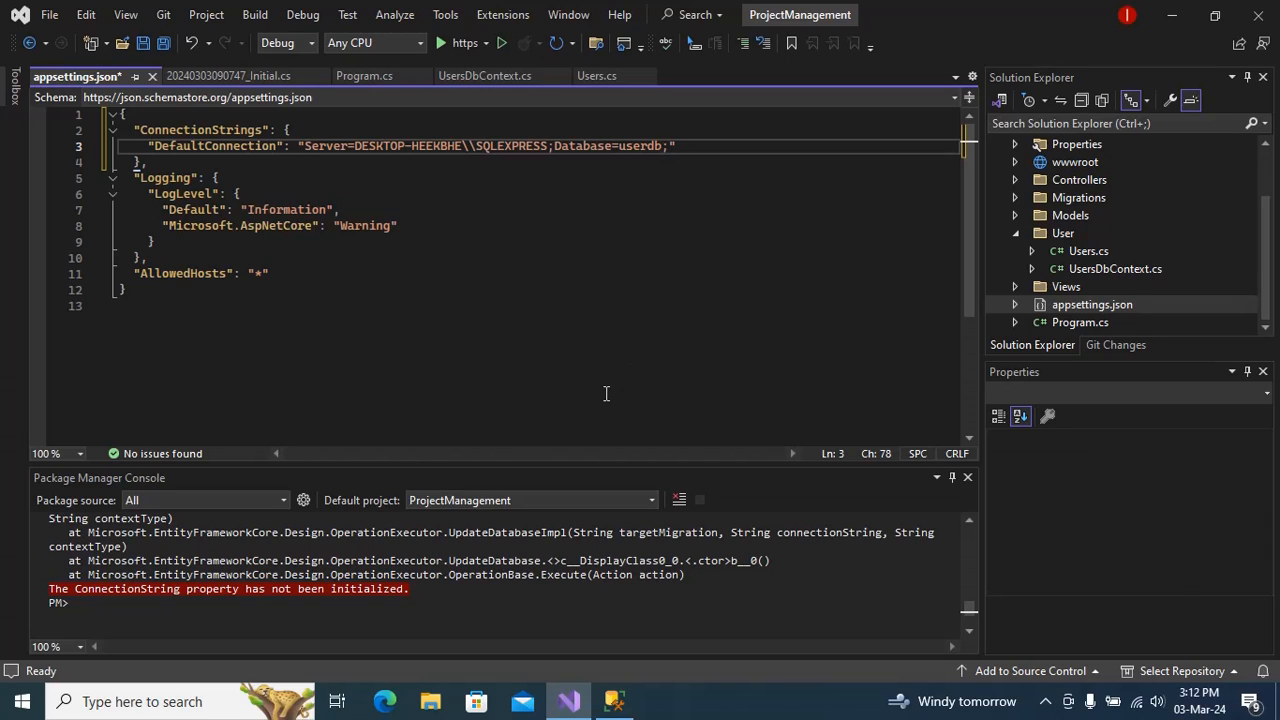
pyautogui.write('T')
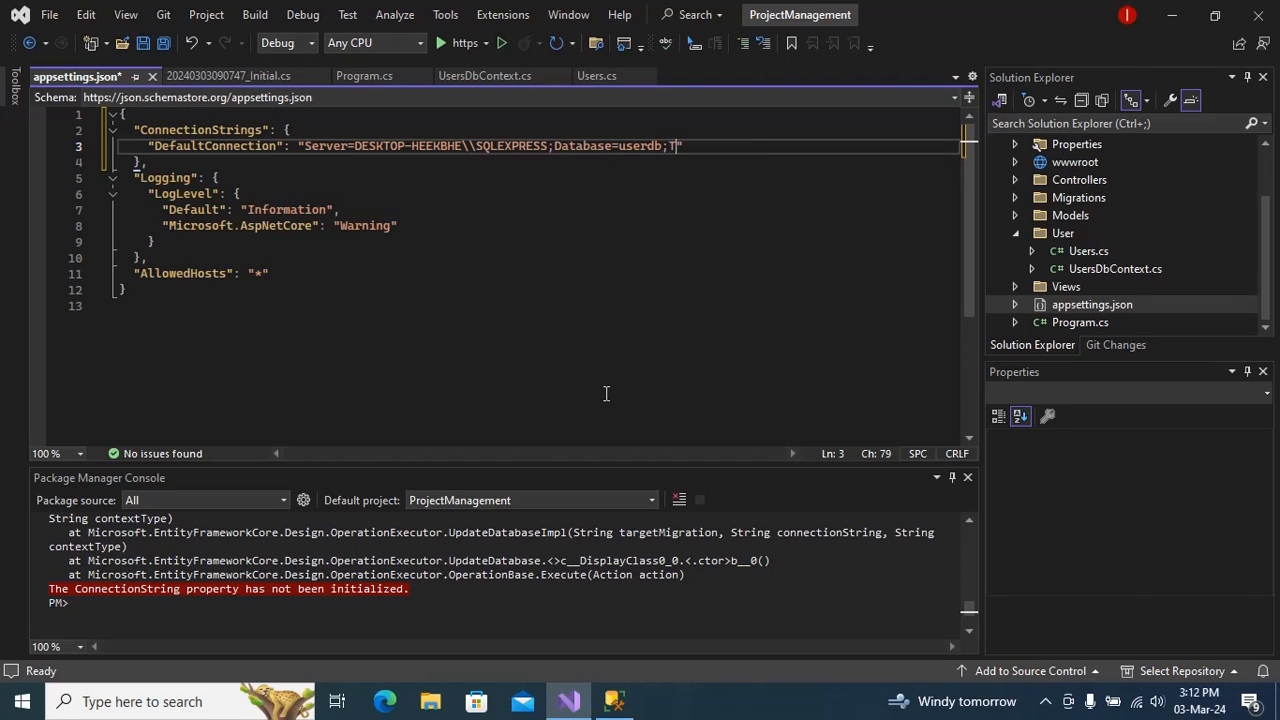
pyautogui.write('rusted')
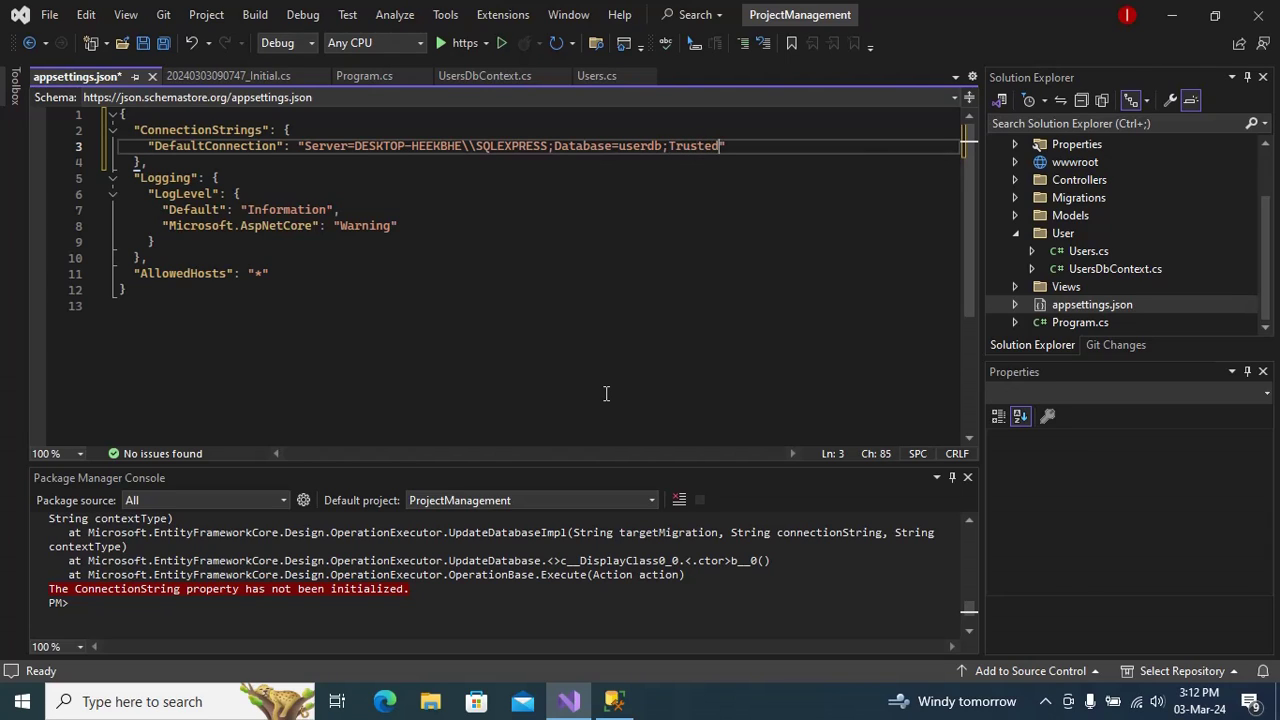
pyautogui.write('_Connection')
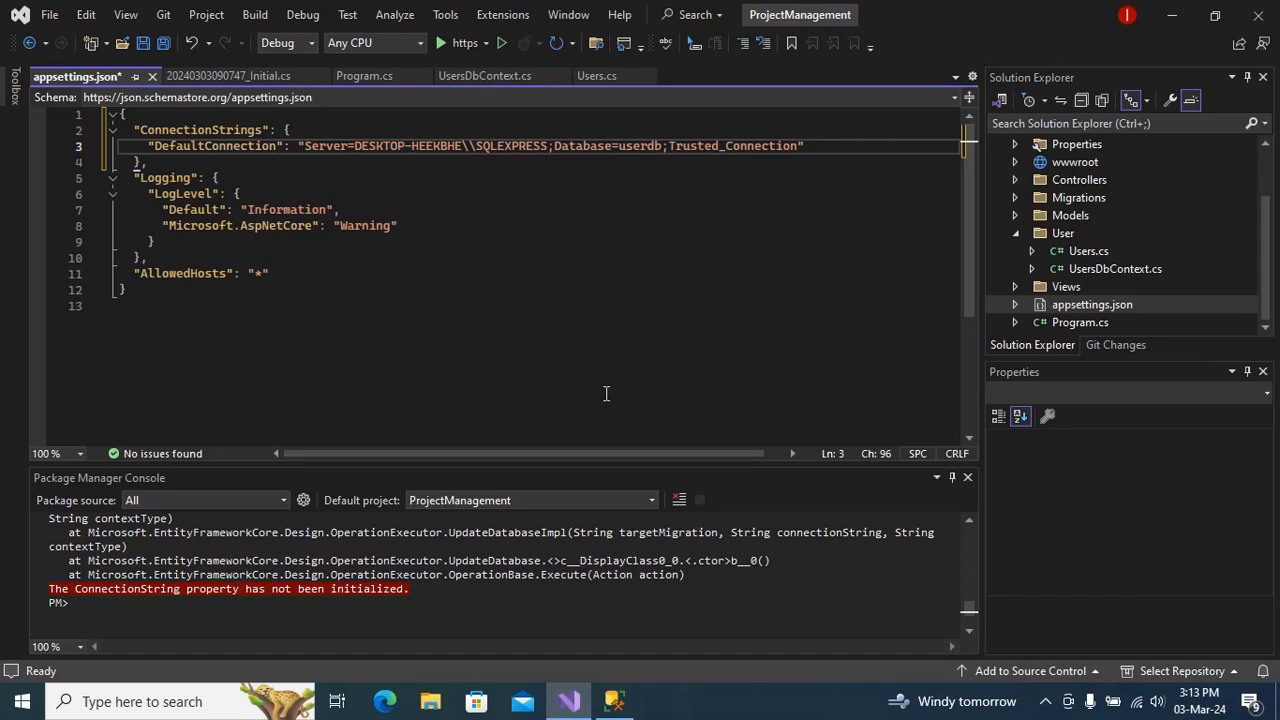
pyautogui.write('=T')
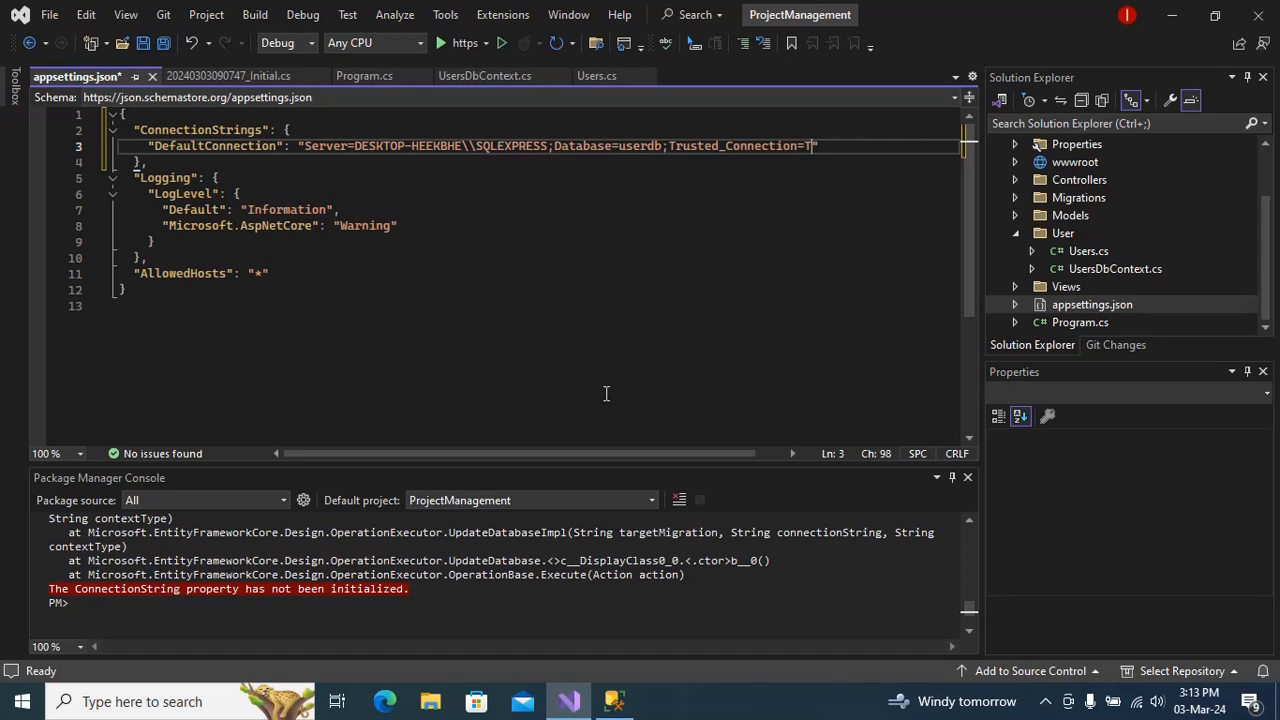
pyautogui.write('rue')
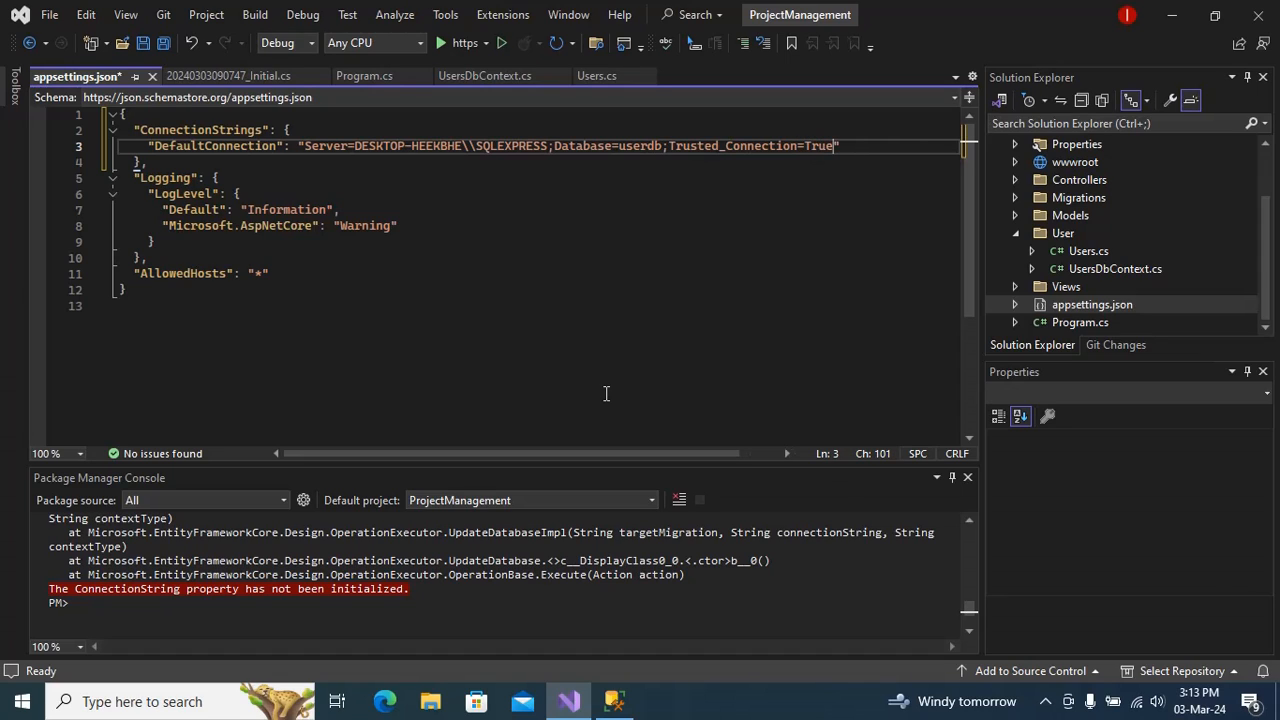
pyautogui.write(';')
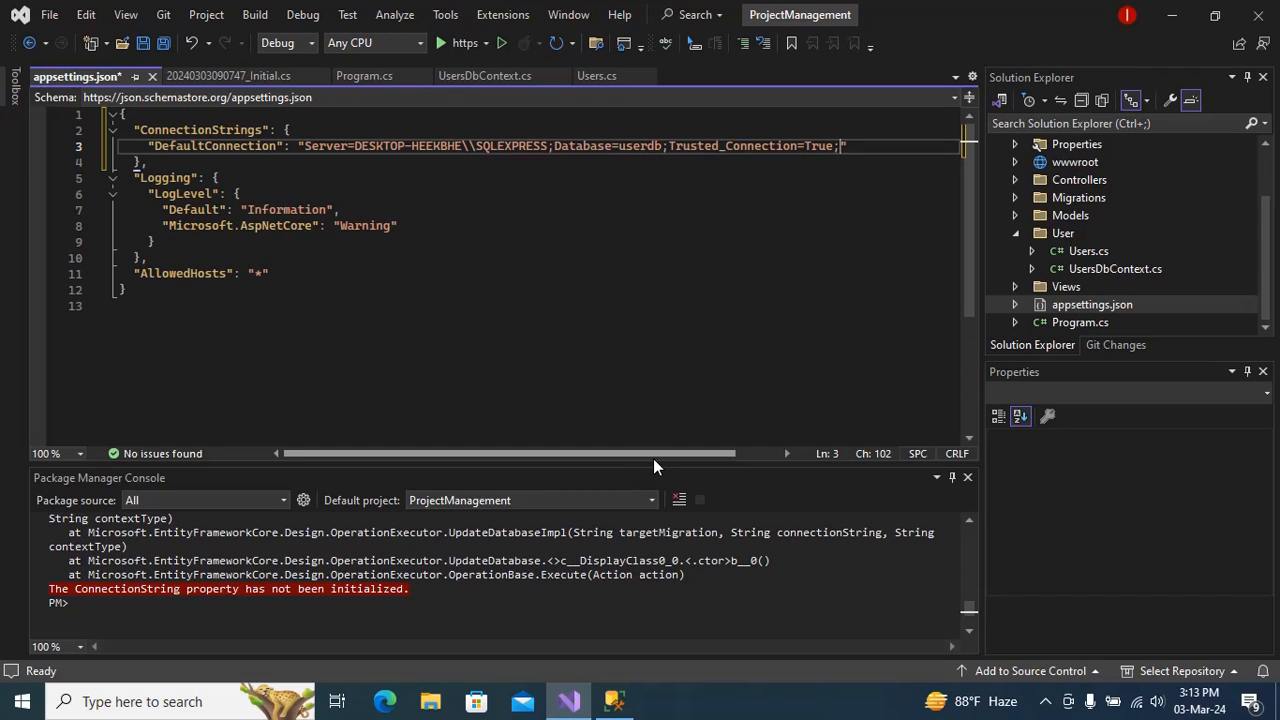
# Append TrustServerCertificate=True to the connection string
pyautogui.hscroll(3)
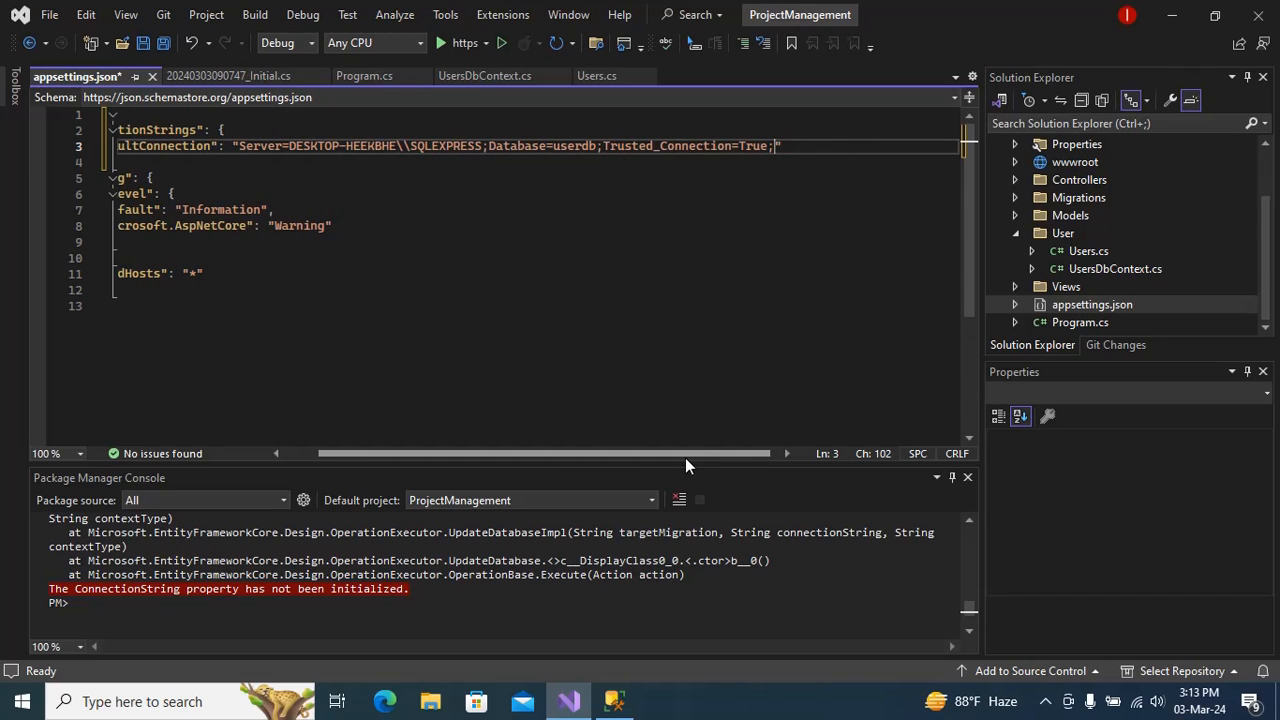
pyautogui.write('TrustServerCertific')
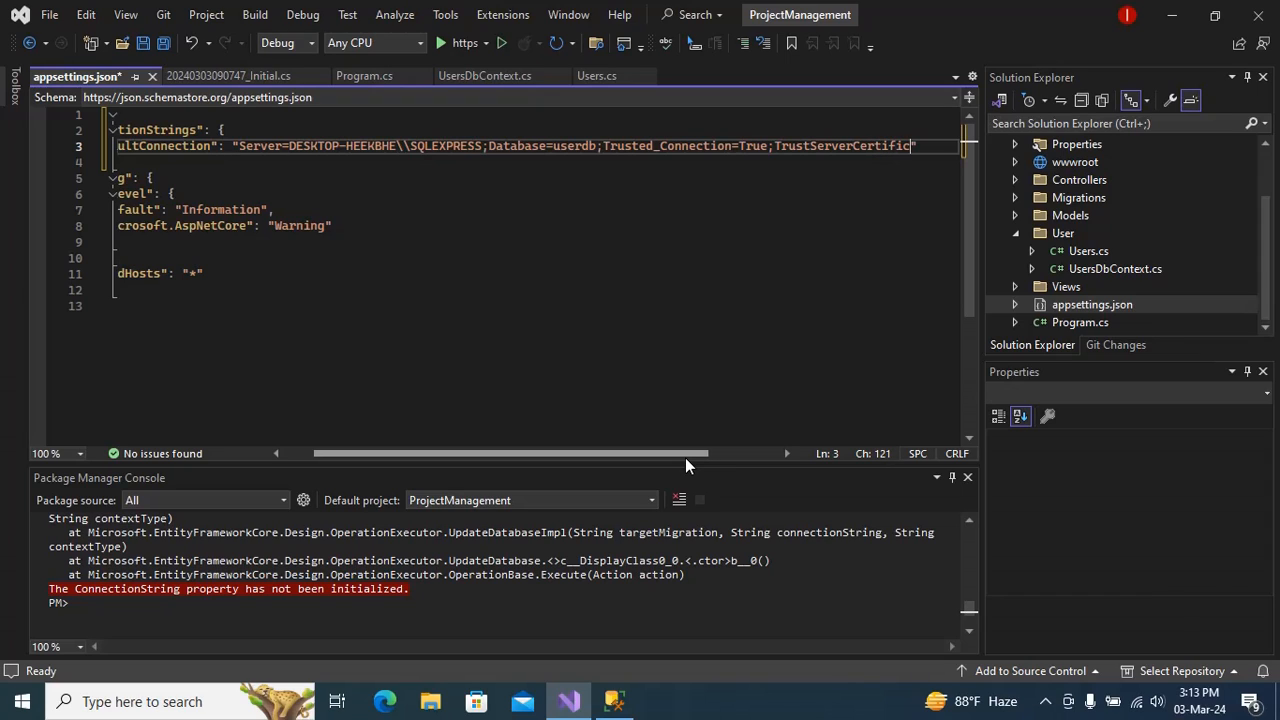
pyautogui.write('ate=True')
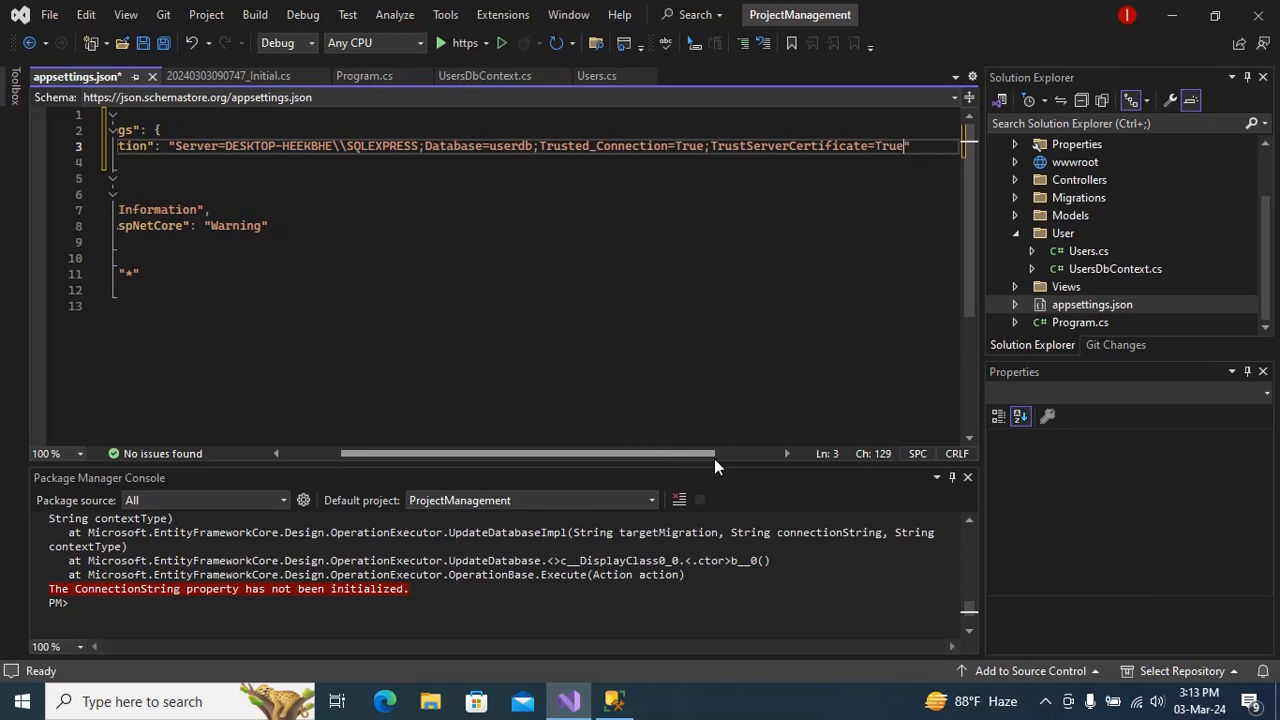
pyautogui.hscroll(3)
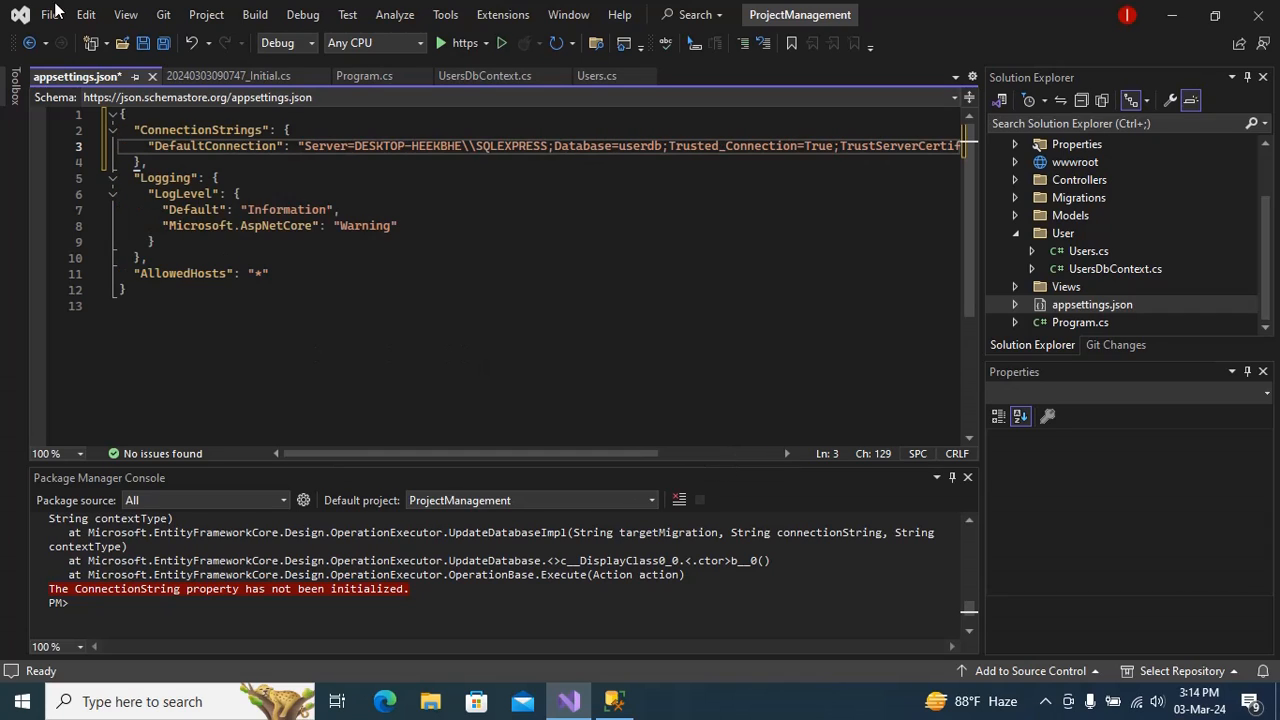
# Save appsettings.json and check Program.cs reads DefaultConnection for UsersDbContext
pyautogui.press('Ctrl+S')
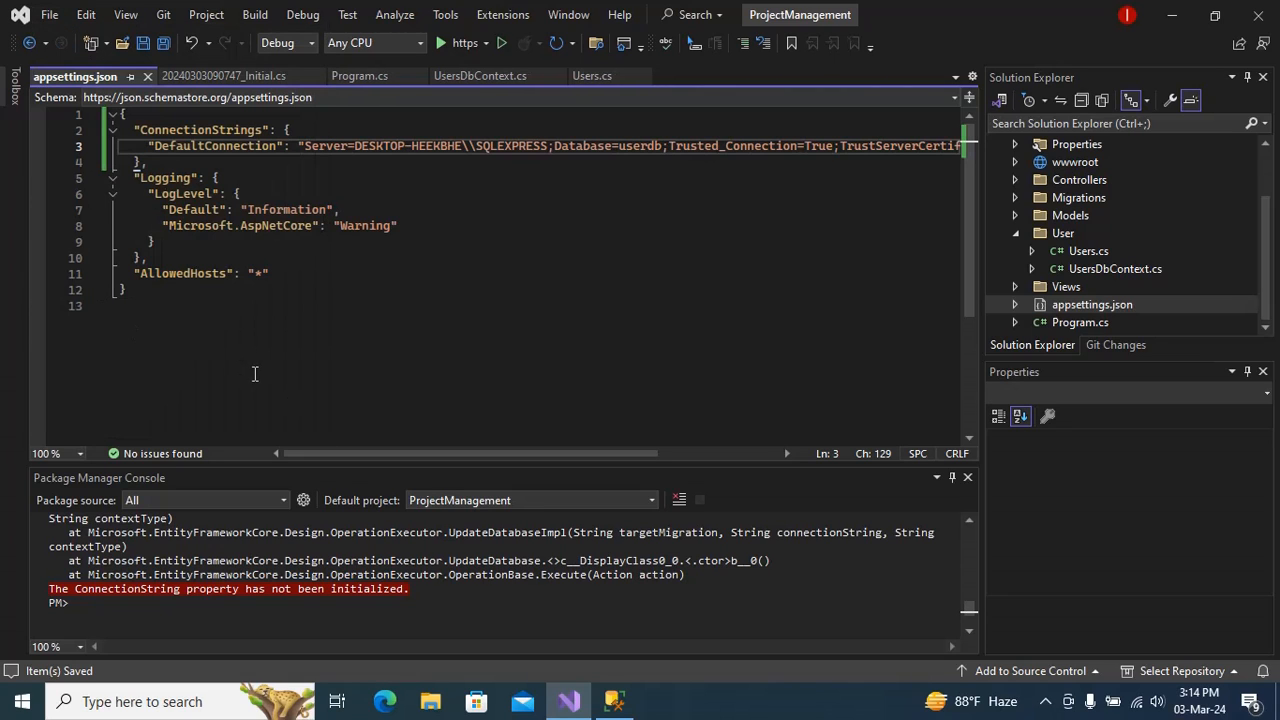
pyautogui.moveTo(1135, 269)
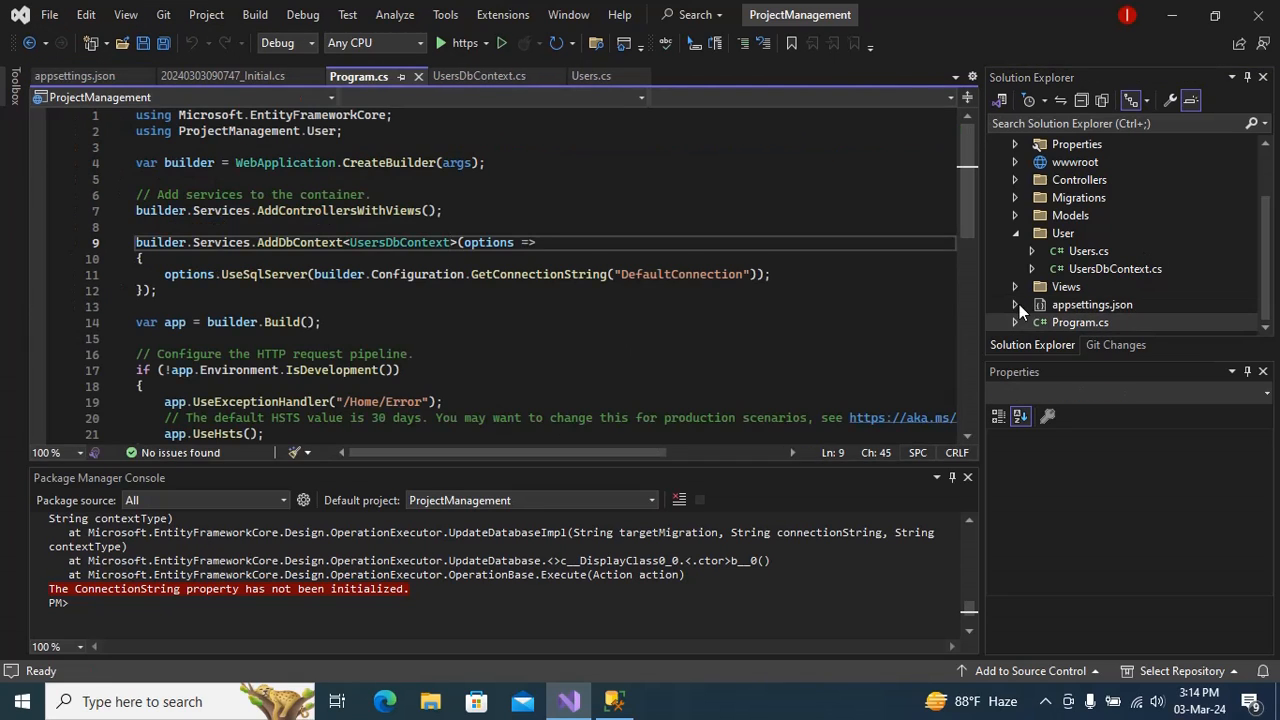
pyautogui.doubleClick(399, 242)
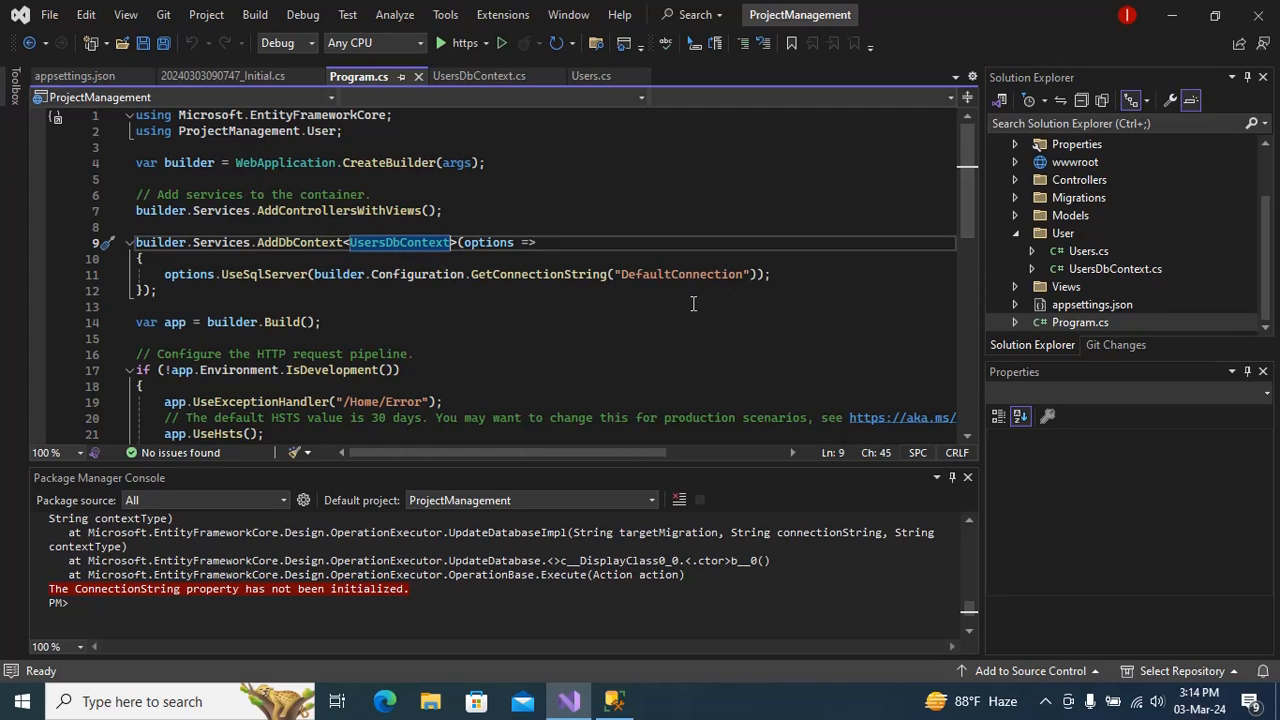
pyautogui.click(75, 75)
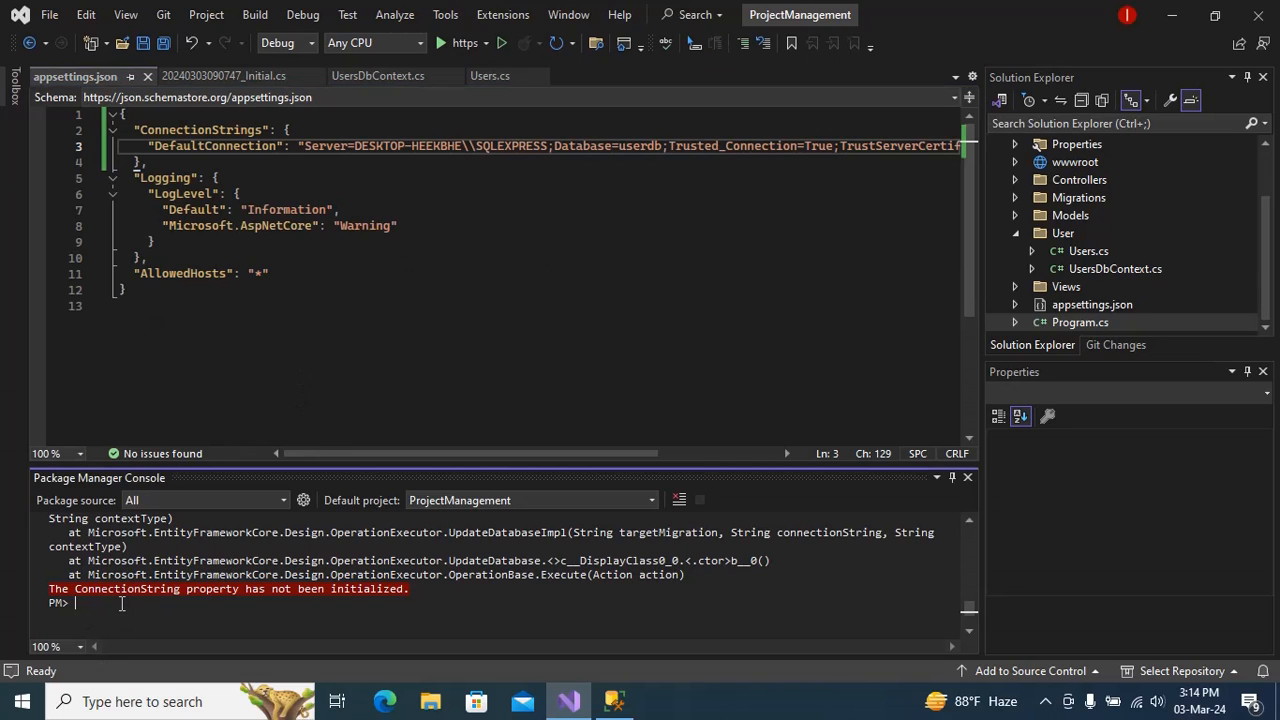
# Run Update-Database again; the tables are created and it ends with Done
pyautogui.write('Update-Database')
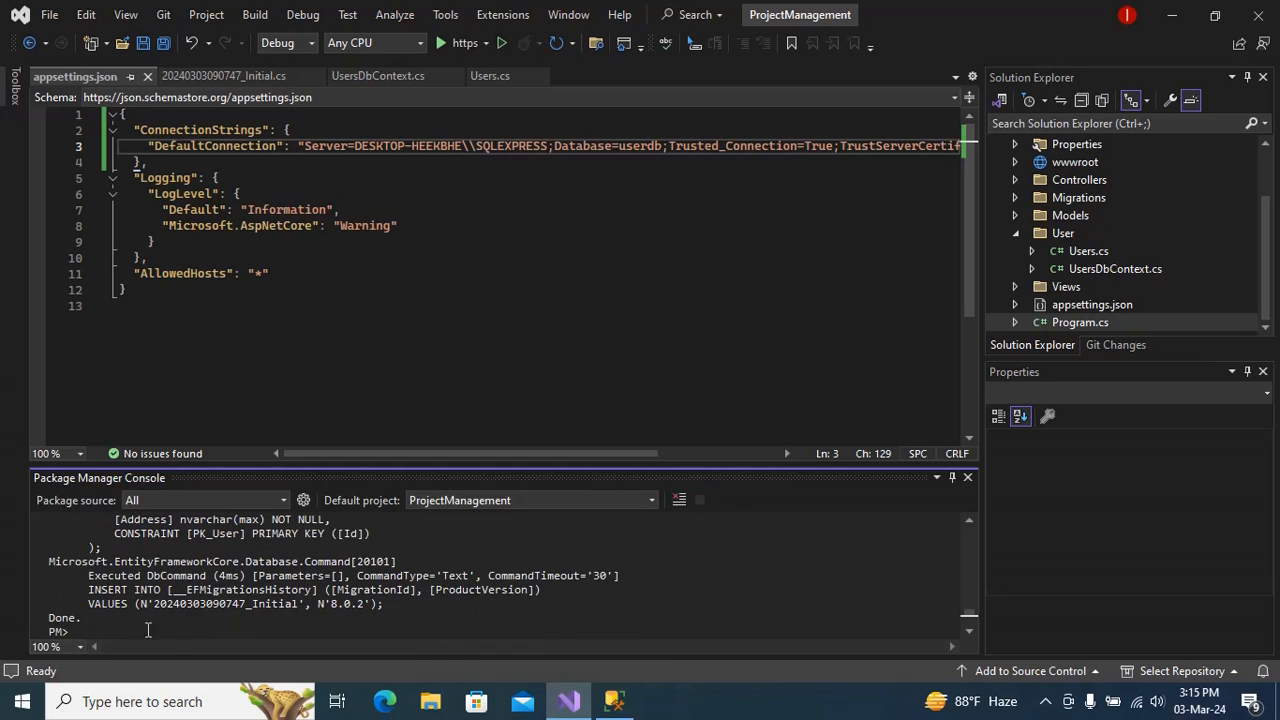
pyautogui.moveTo(116, 637)
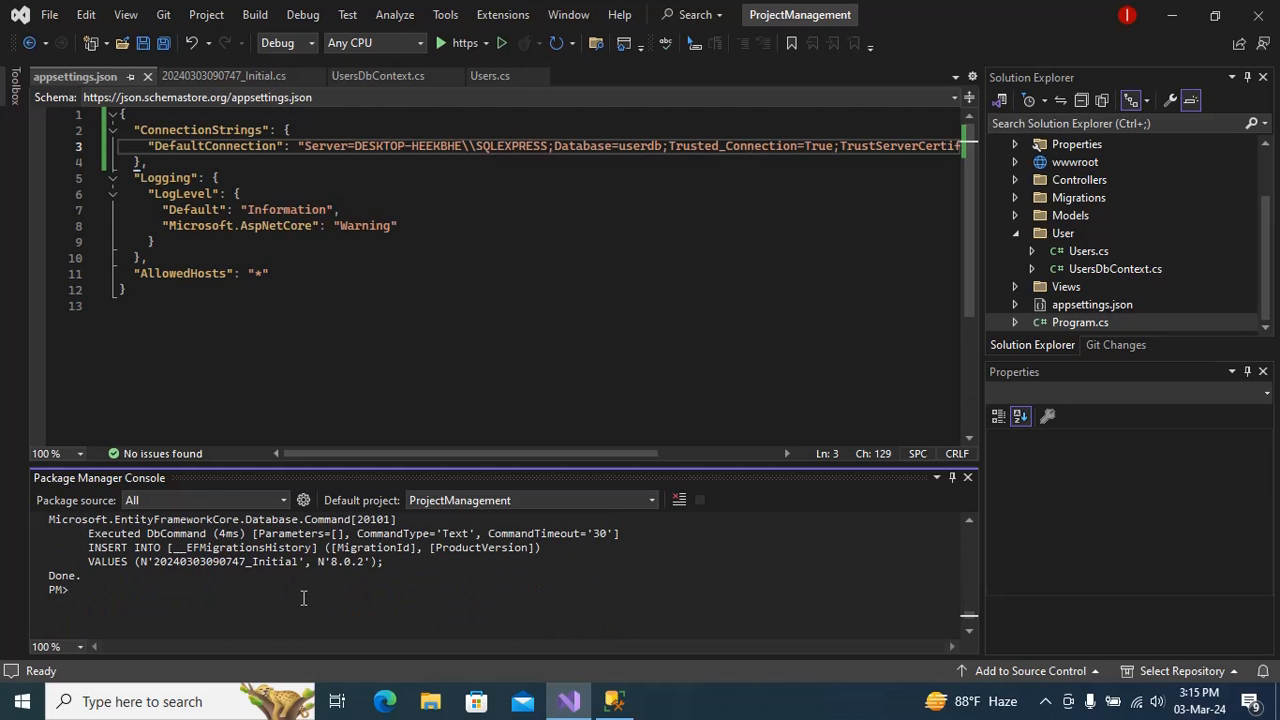
pyautogui.moveTo(334, 303)
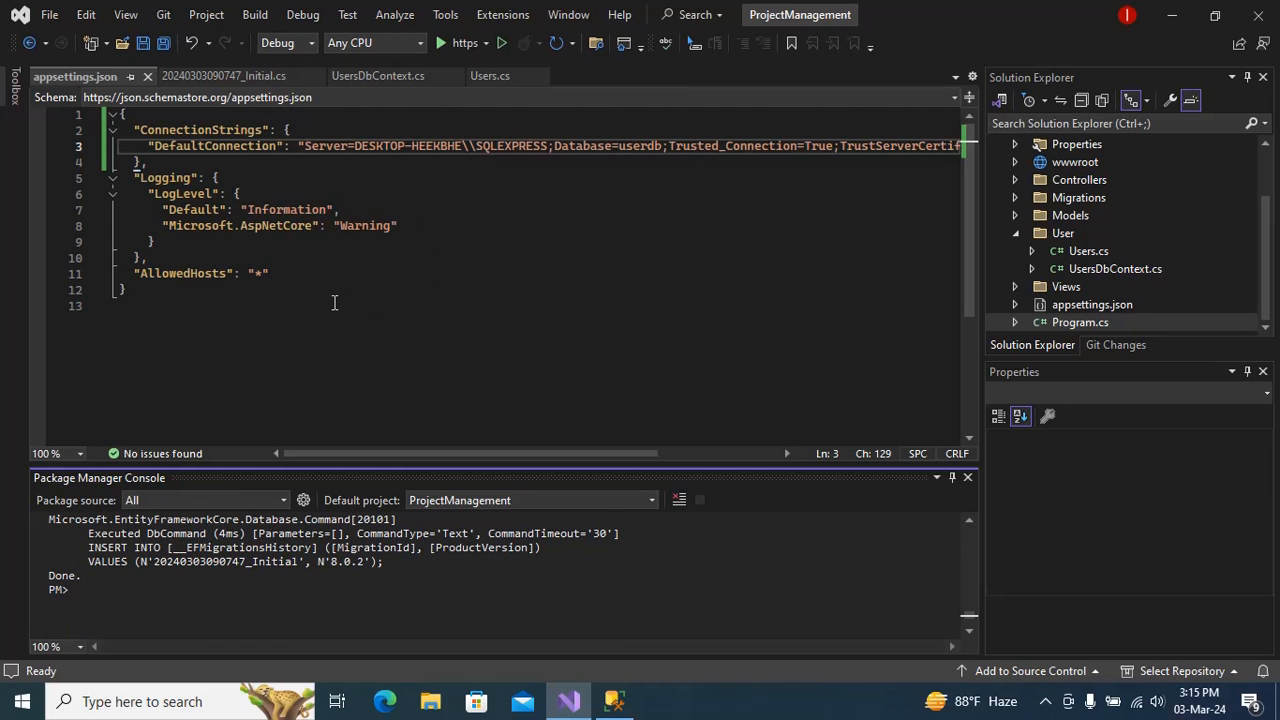